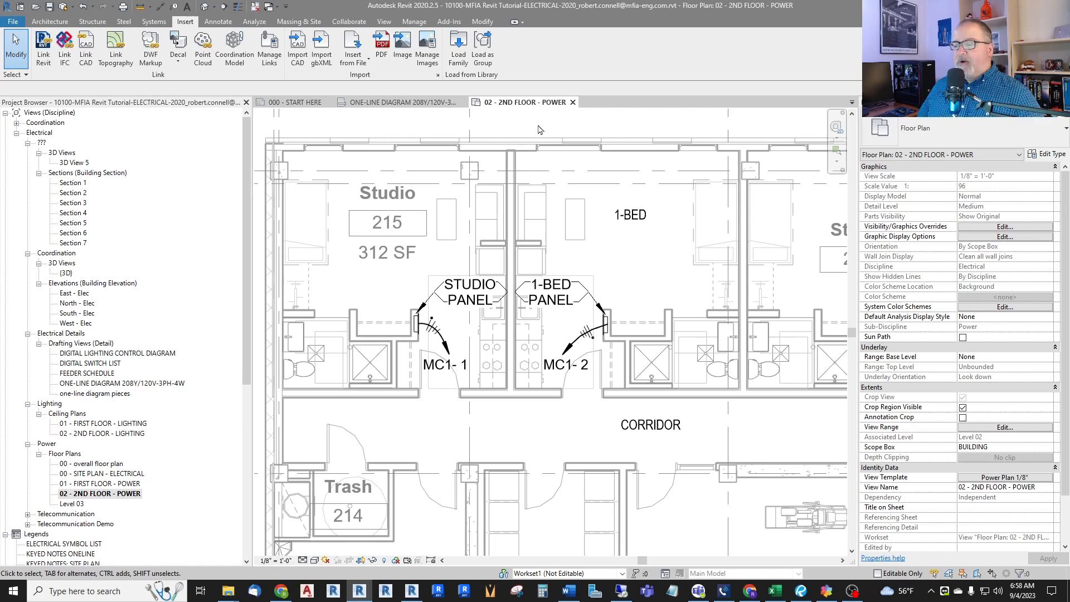
# Select the LC STUDIO load center on the 2nd floor power plan and bring up its Type Properties.
pyautogui.click(469, 292)
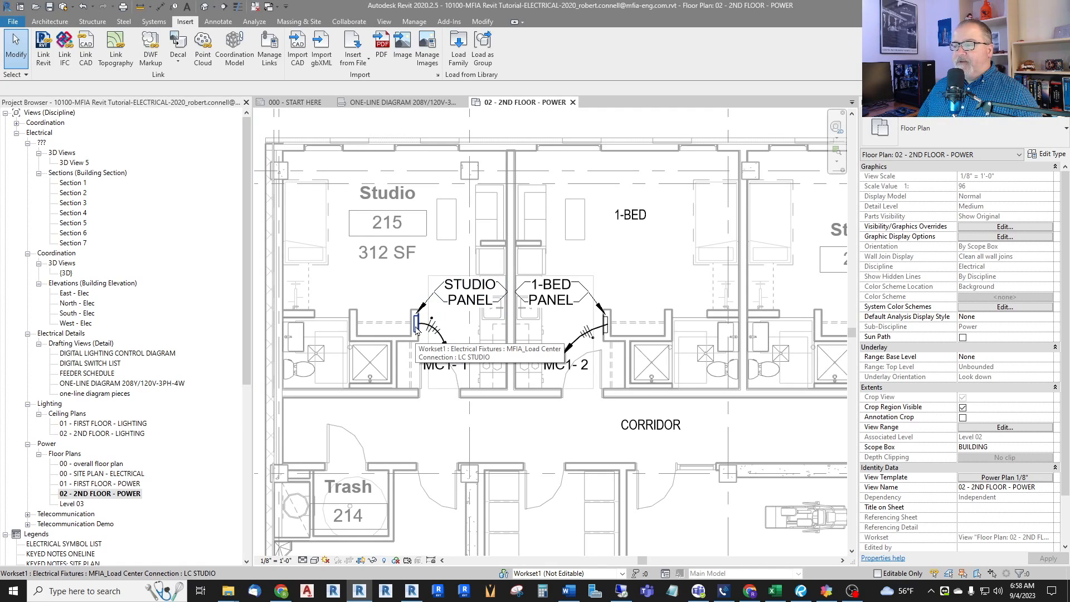
pyautogui.click(416, 323)
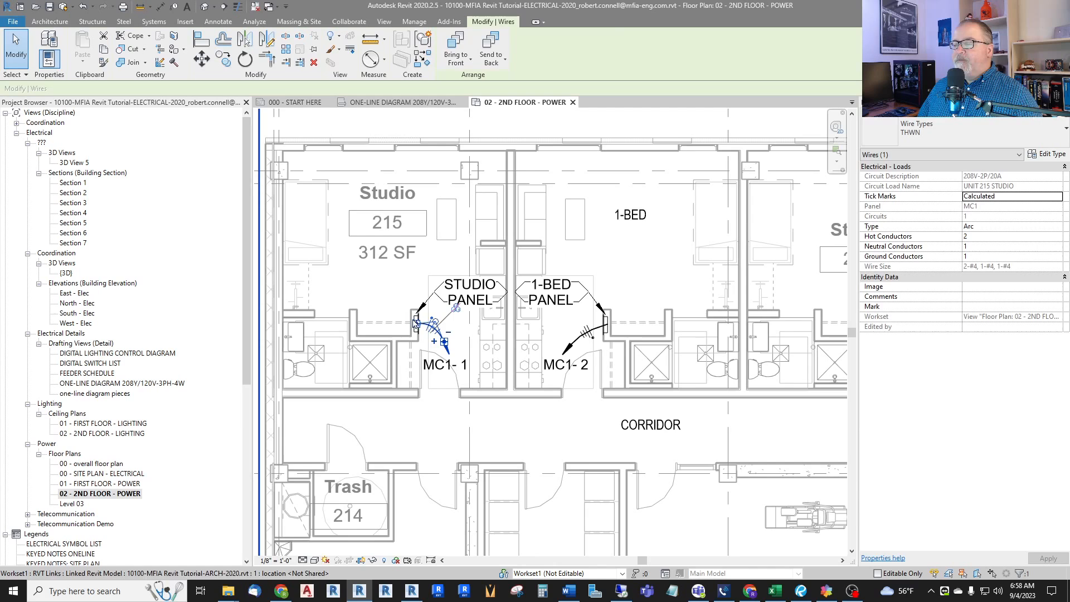
pyautogui.click(416, 323)
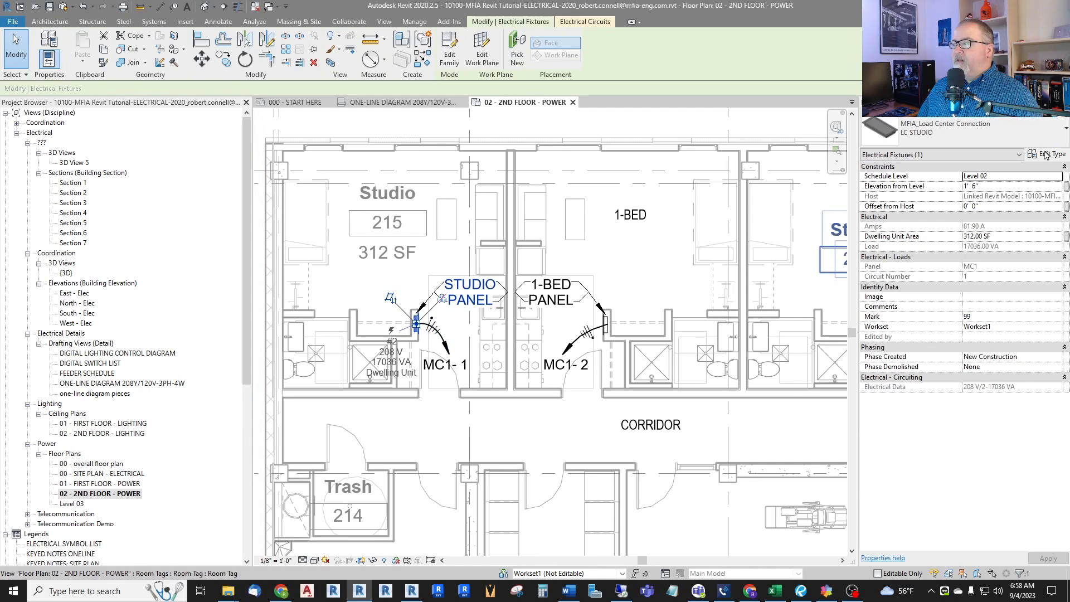
pyautogui.click(1046, 154)
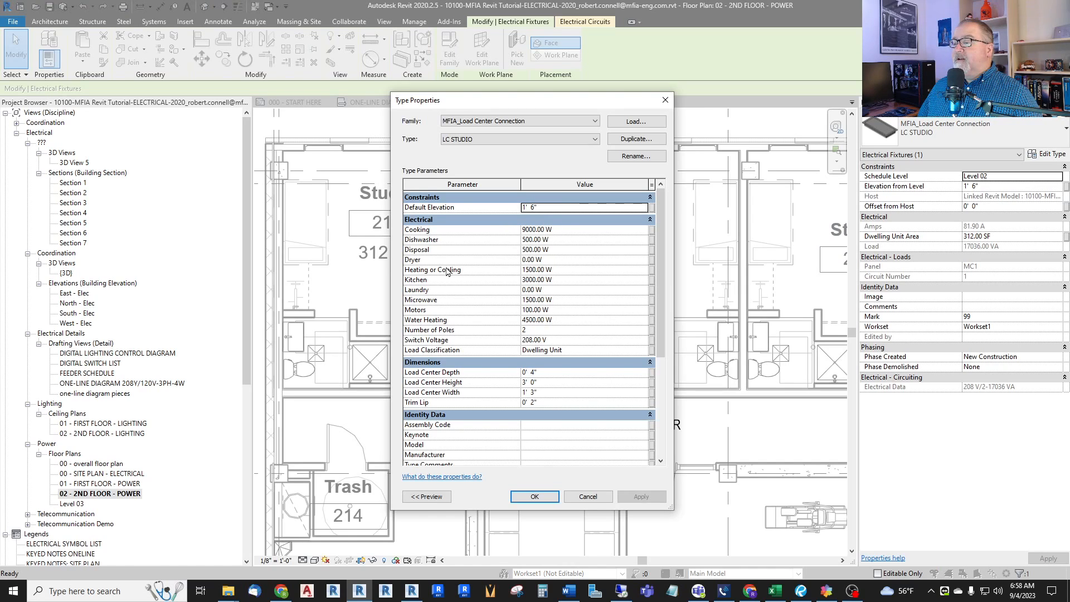
pyautogui.moveTo(582, 334)
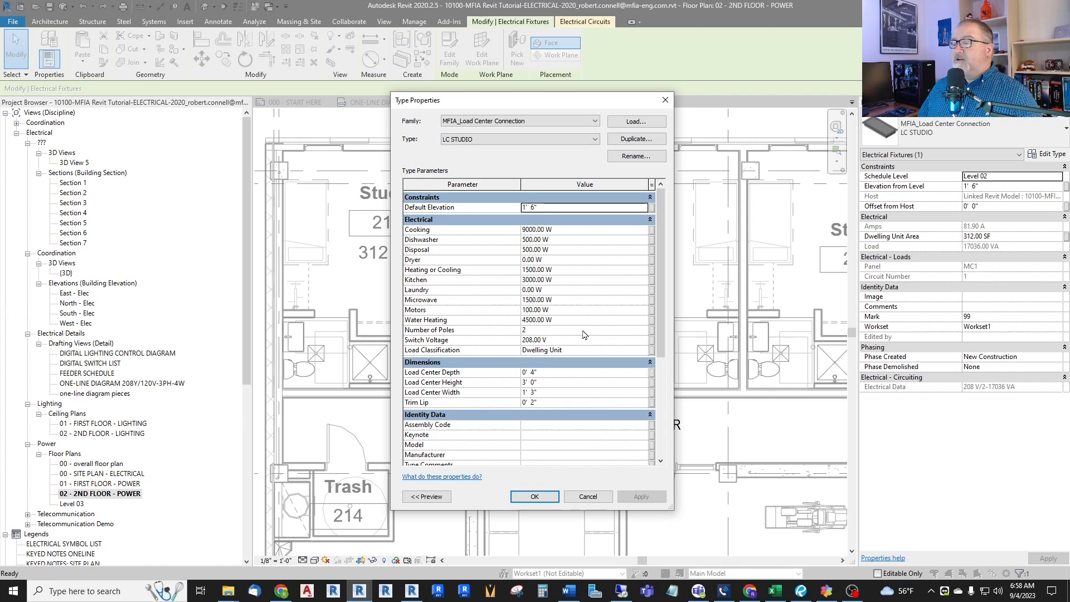
pyautogui.moveTo(560, 300)
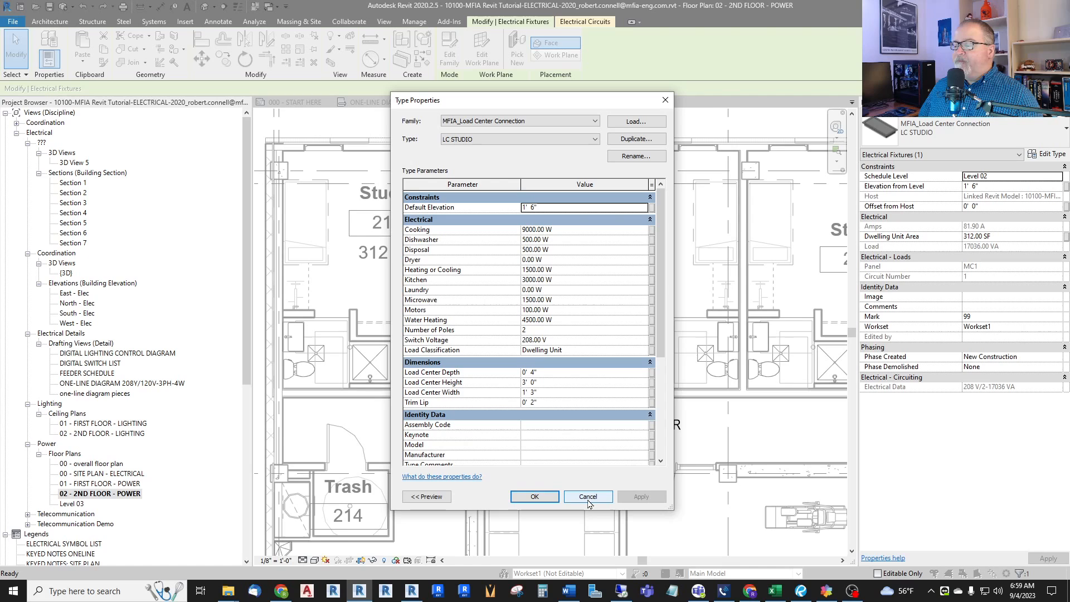
pyautogui.moveTo(588, 496)
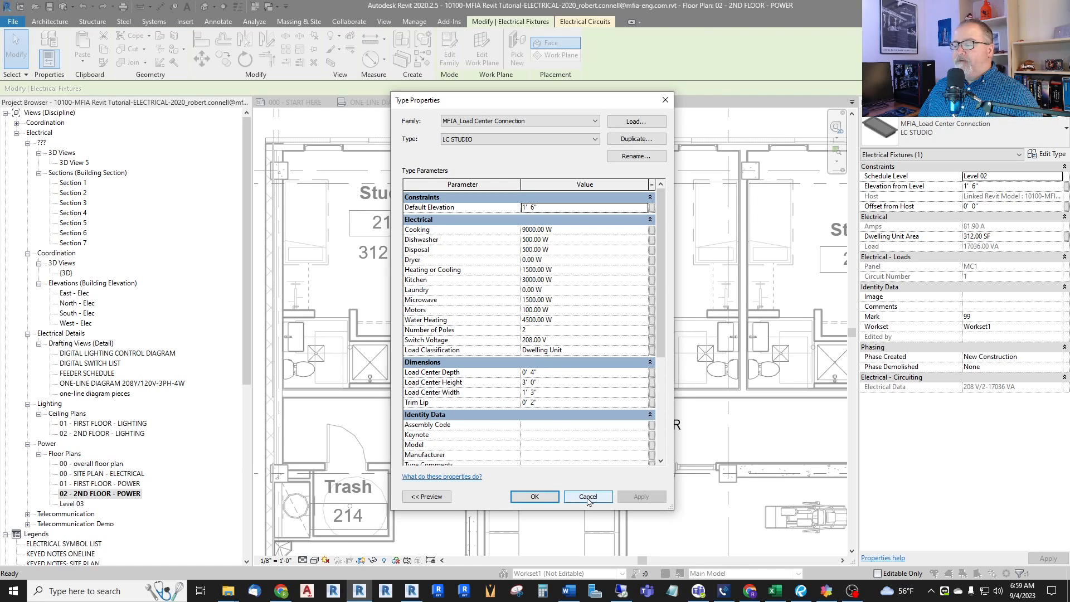
# Cancel out of the load center's Type Properties without changes.
pyautogui.click(587, 496)
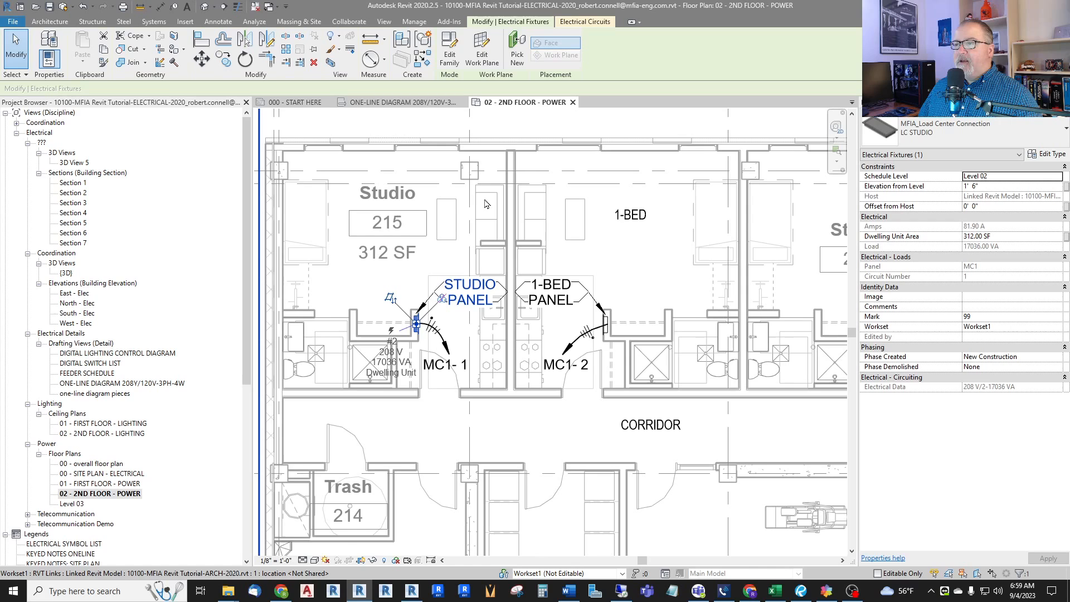
pyautogui.moveTo(265, 199)
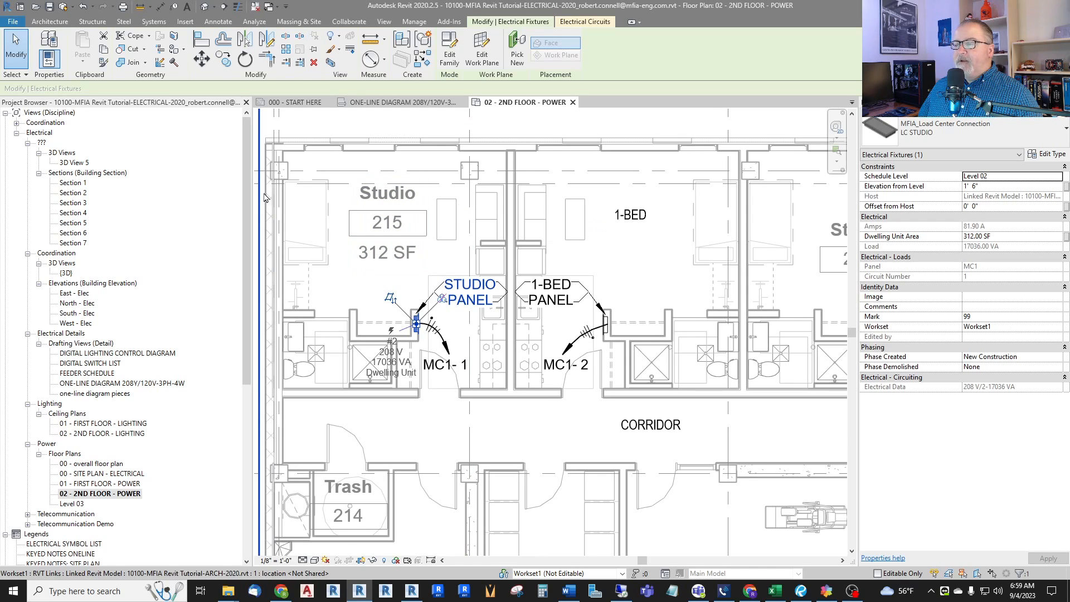
pyautogui.moveTo(291, 351)
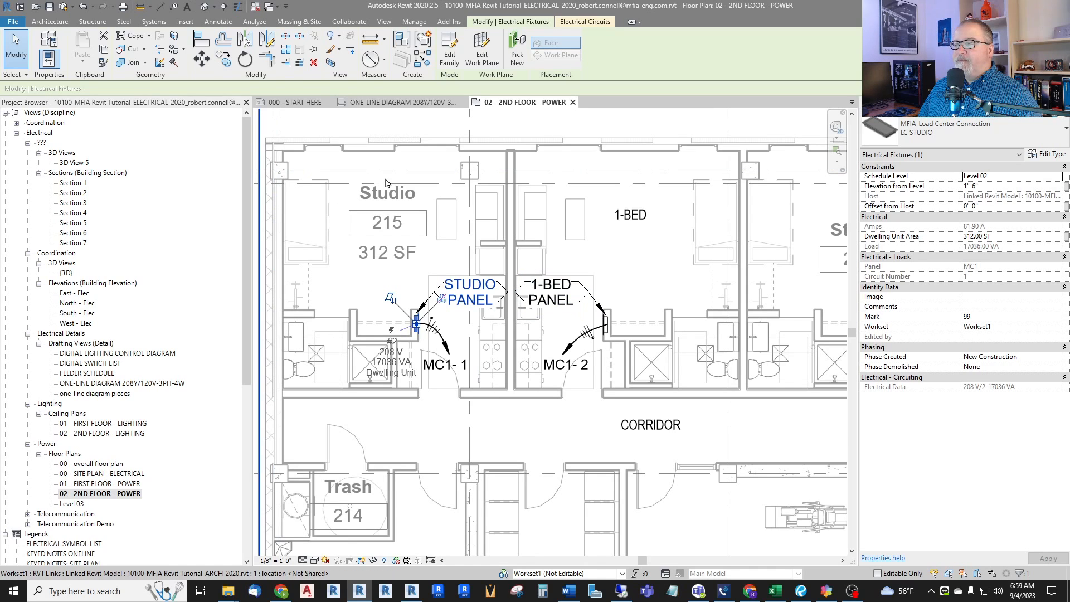
pyautogui.moveTo(721, 211)
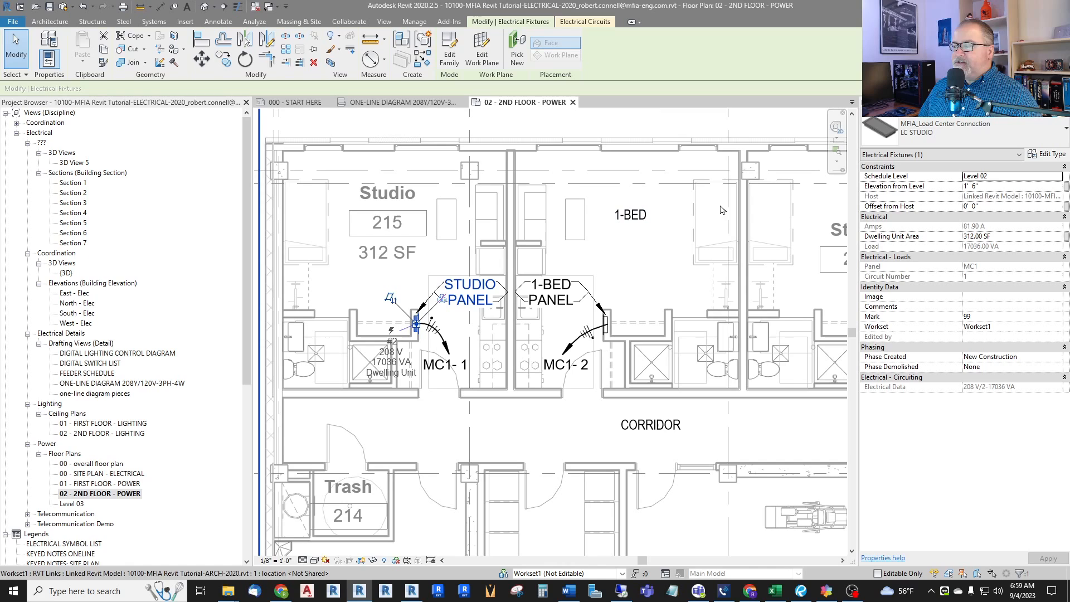
pyautogui.moveTo(616, 286)
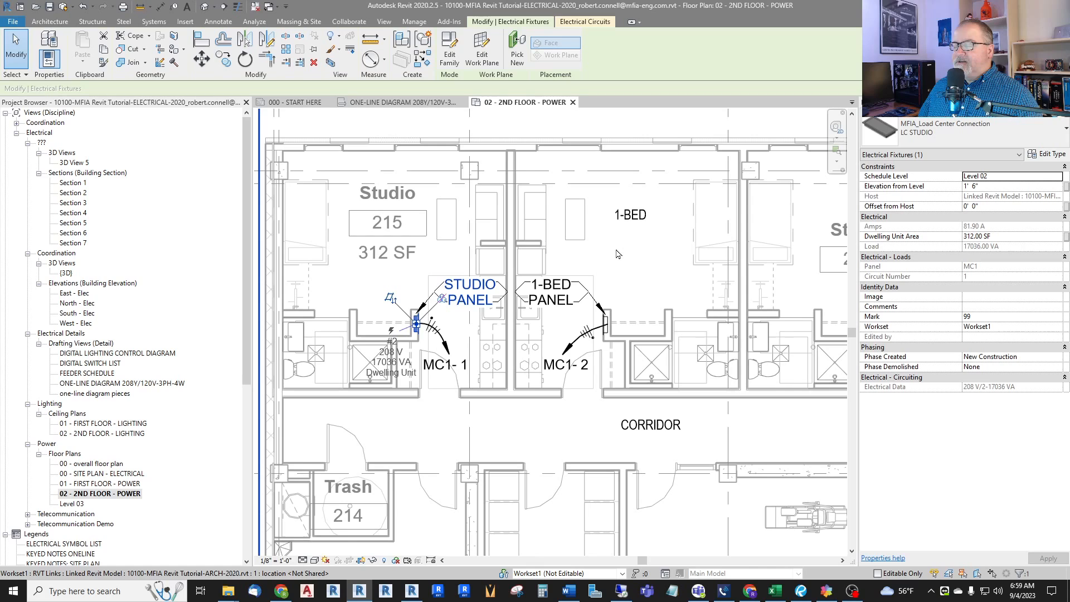
pyautogui.moveTo(621, 247)
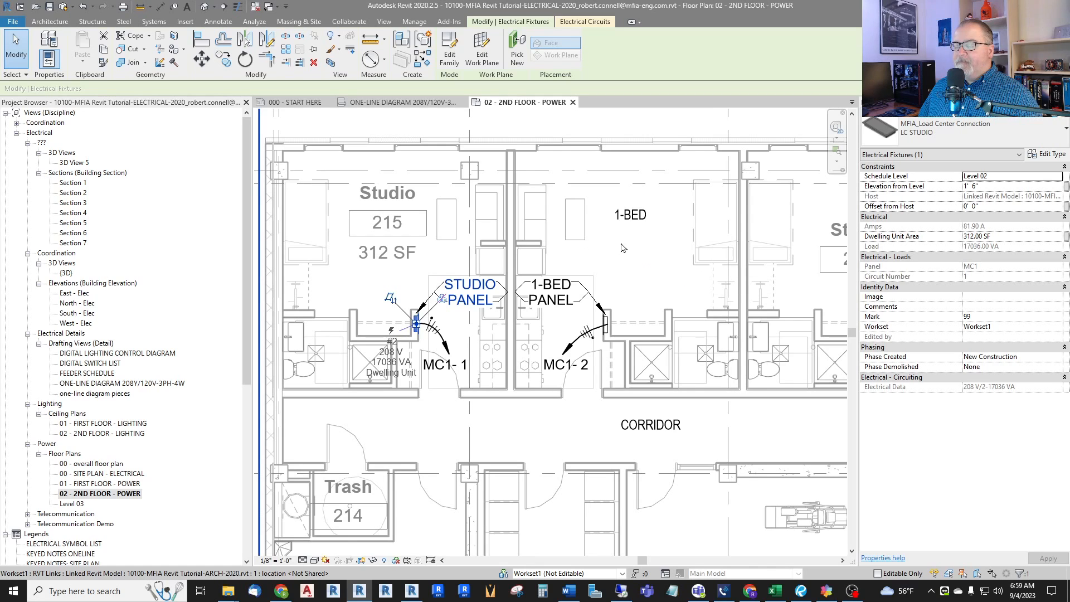
pyautogui.moveTo(642, 287)
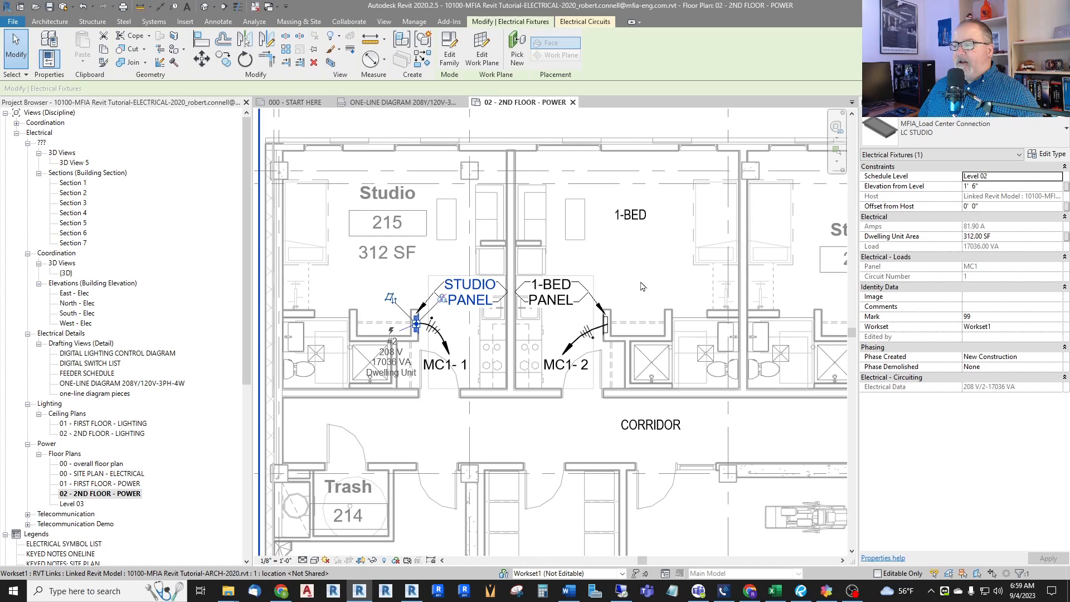
pyautogui.moveTo(631, 251)
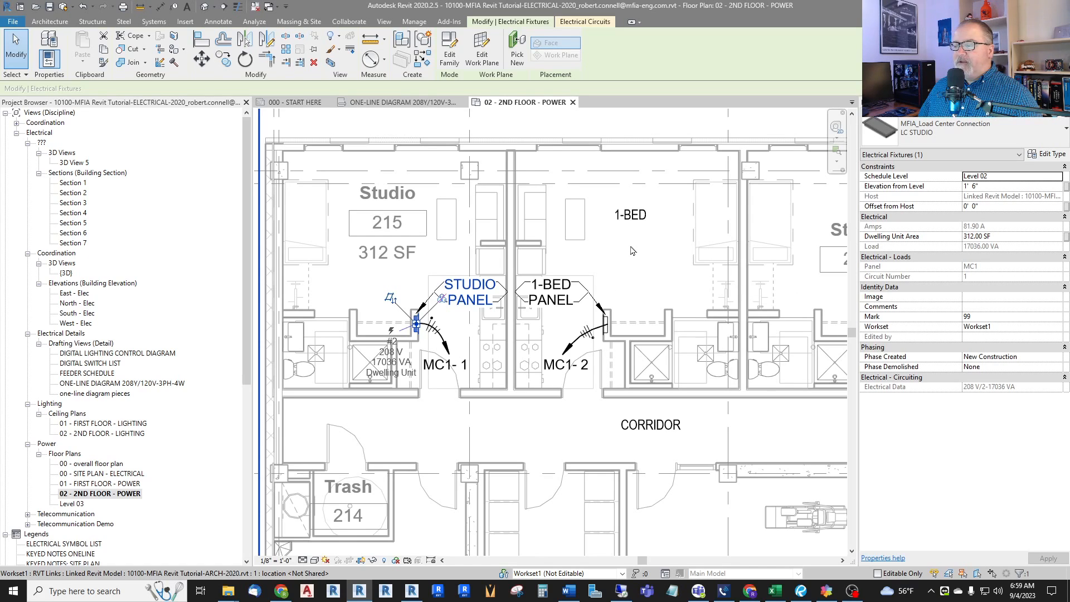
pyautogui.moveTo(631, 251)
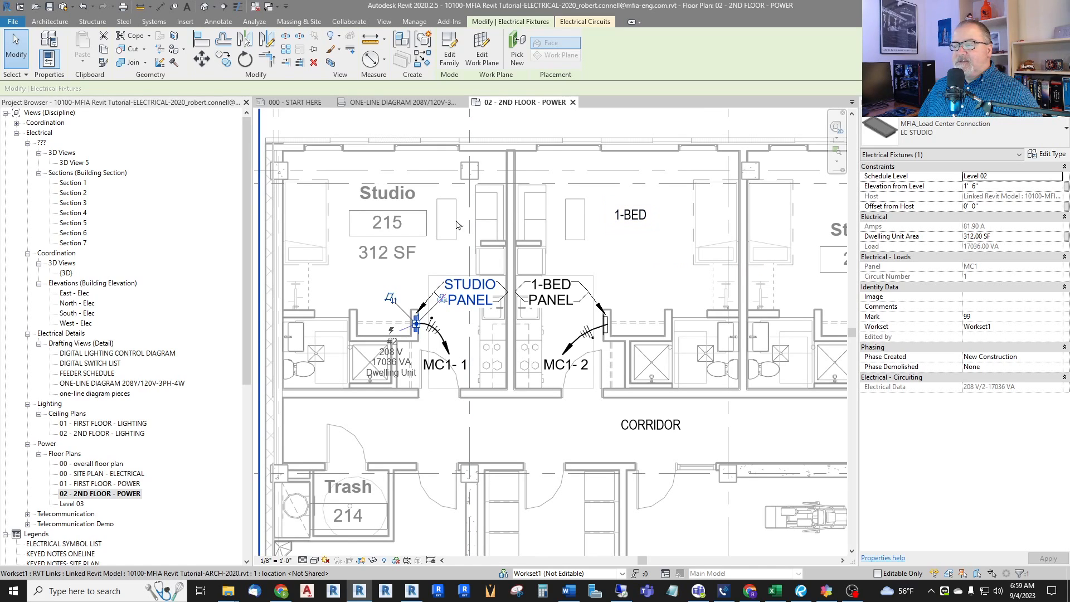
pyautogui.moveTo(440, 180)
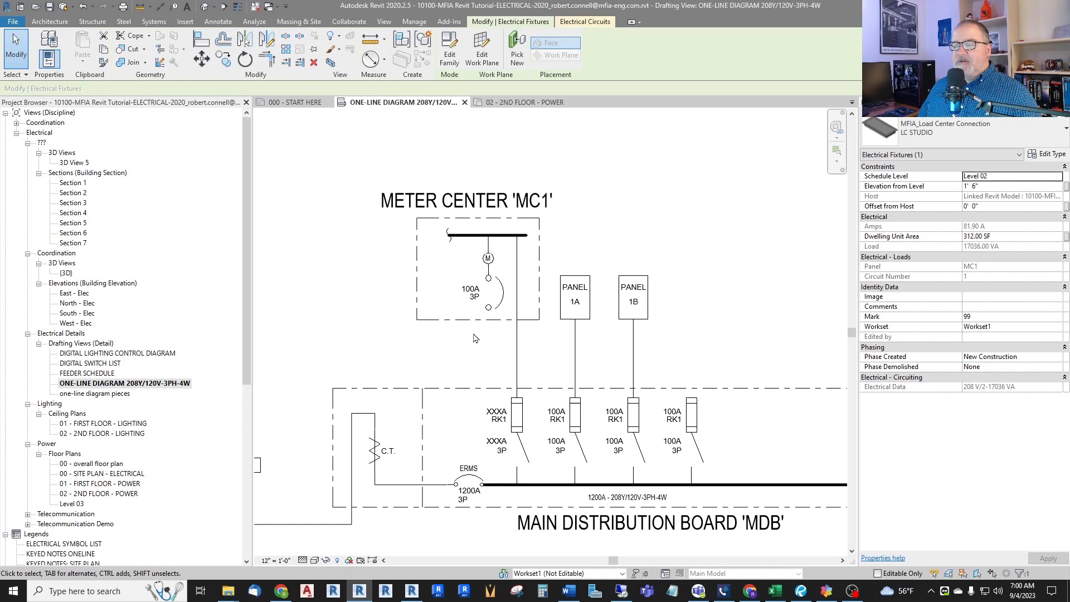
# Load MFIA_Loads_Dwelling Unit.rfa from the Electrical library into the project.
pyautogui.click(466, 201)
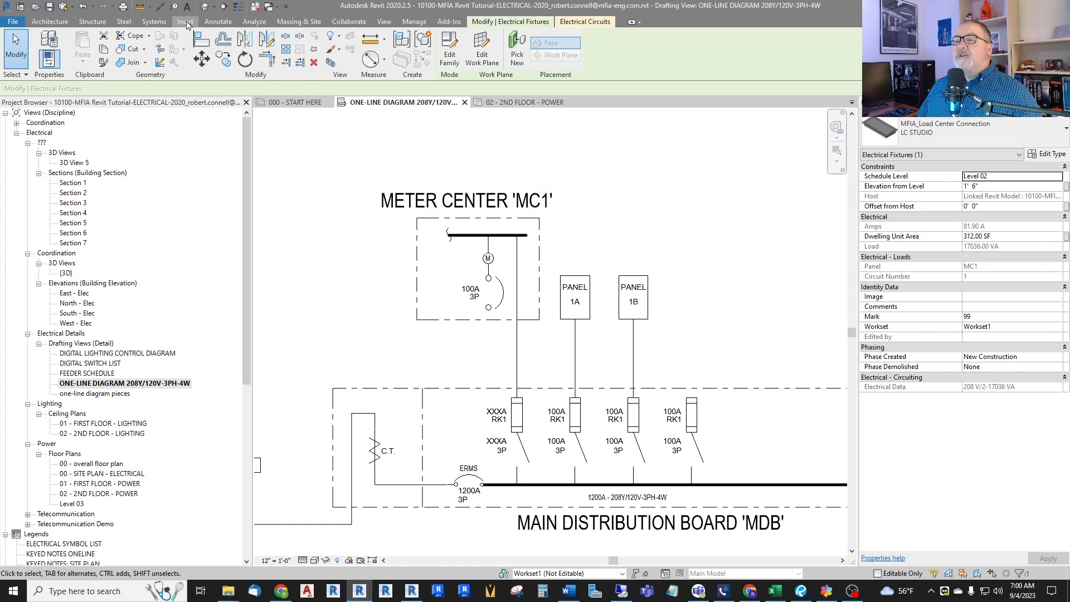
pyautogui.click(184, 21)
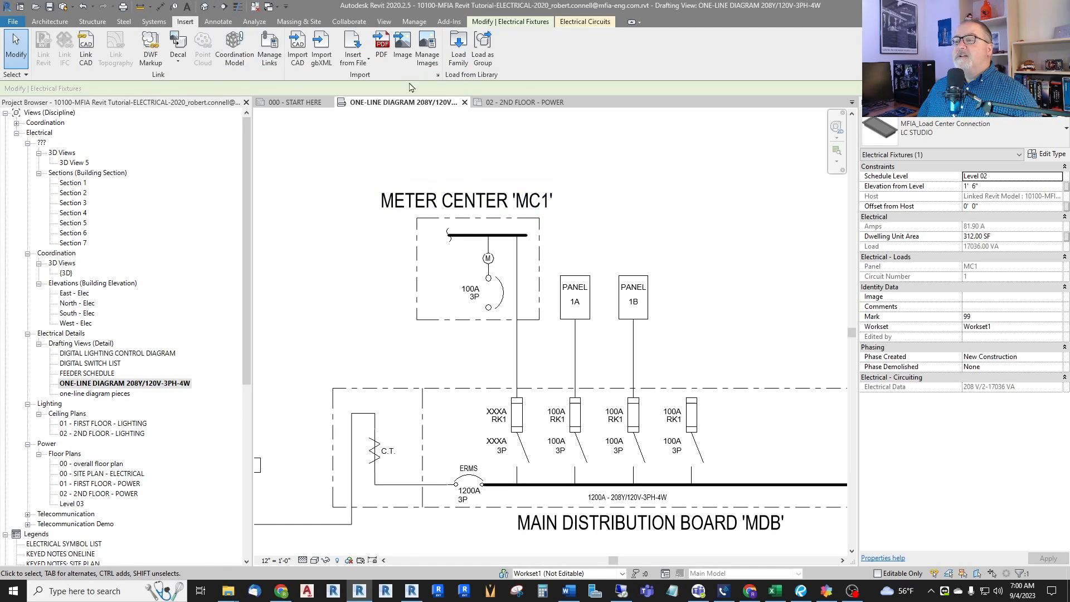
pyautogui.click(458, 48)
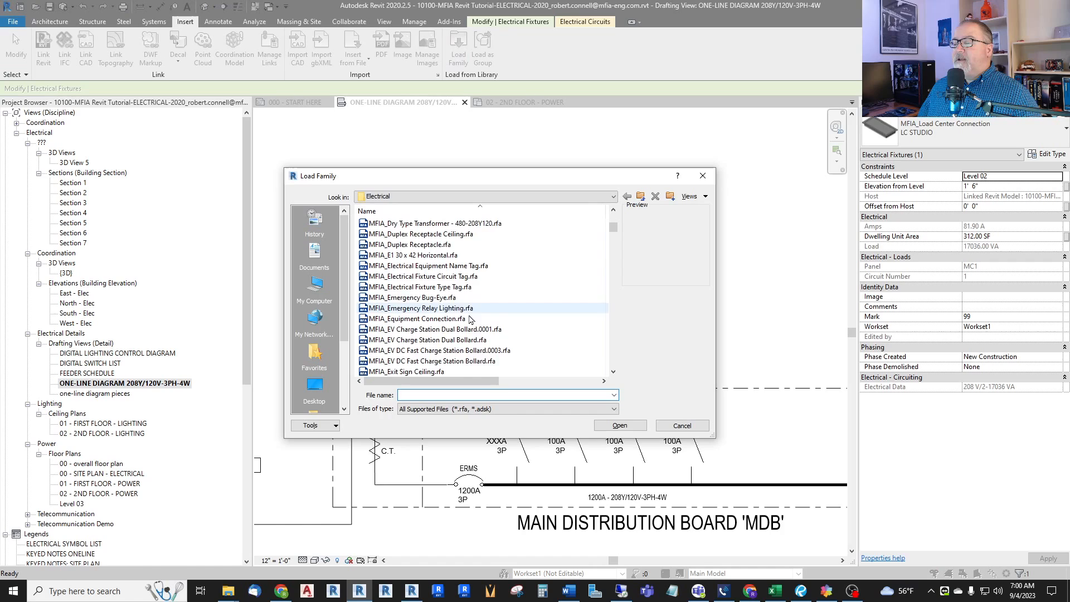
pyautogui.scroll(-3)
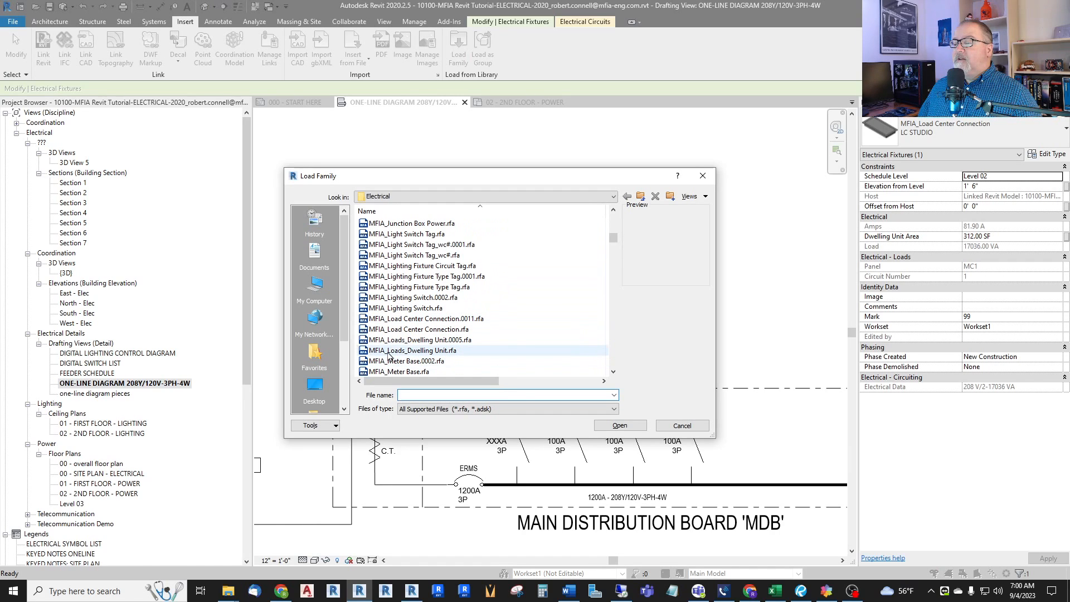
pyautogui.click(412, 350)
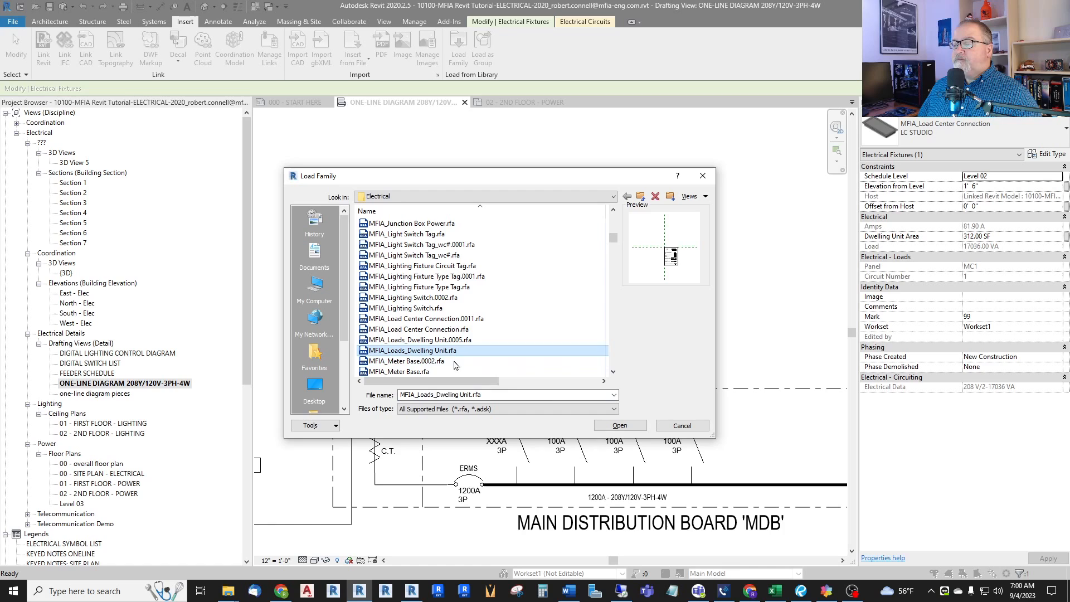
pyautogui.moveTo(618, 424)
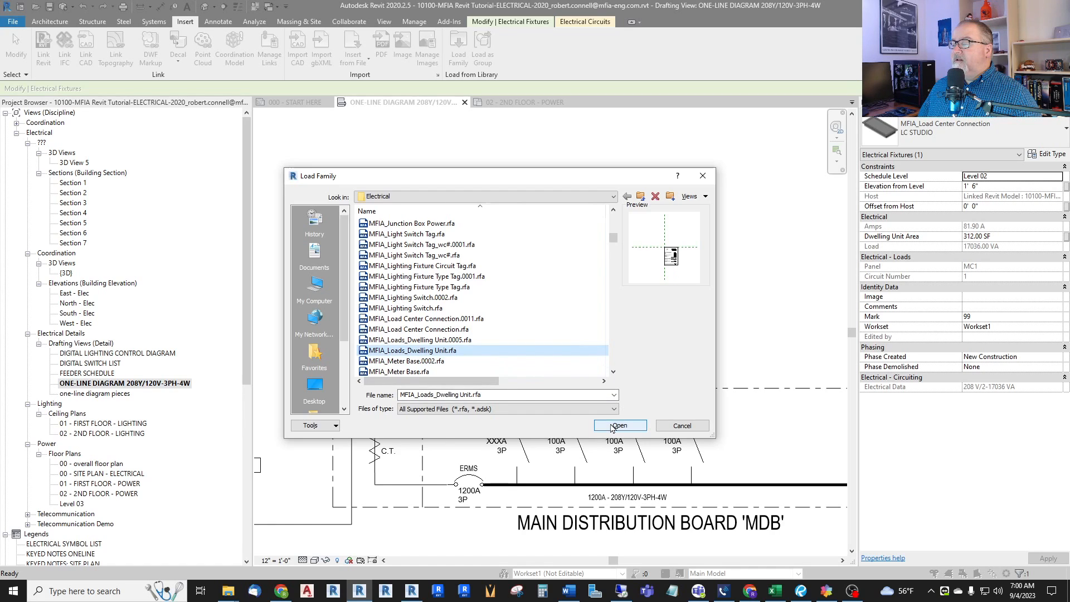
pyautogui.click(618, 424)
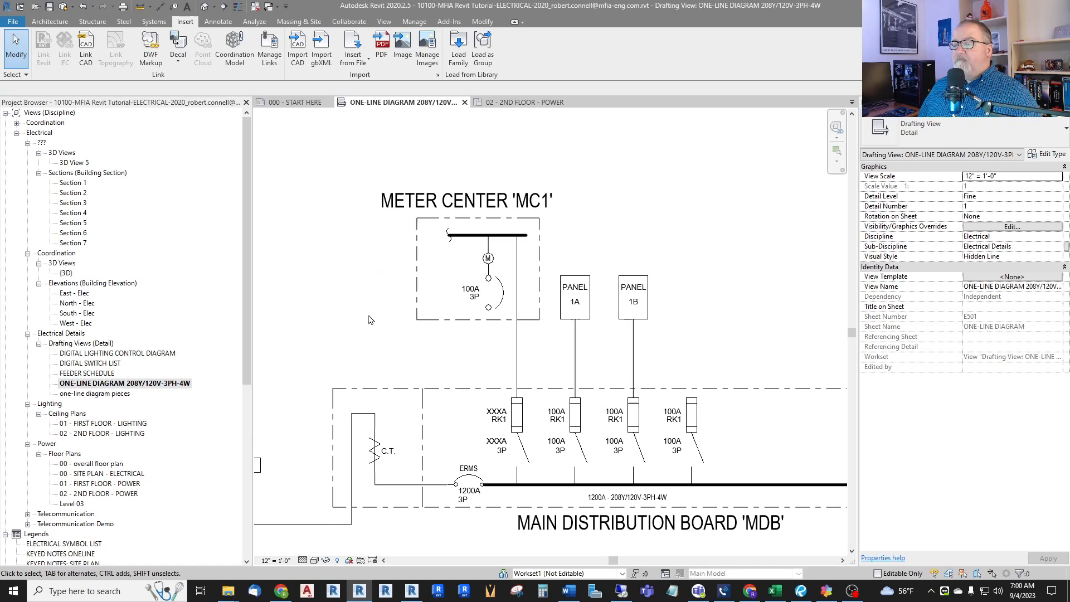
pyautogui.moveTo(345, 305)
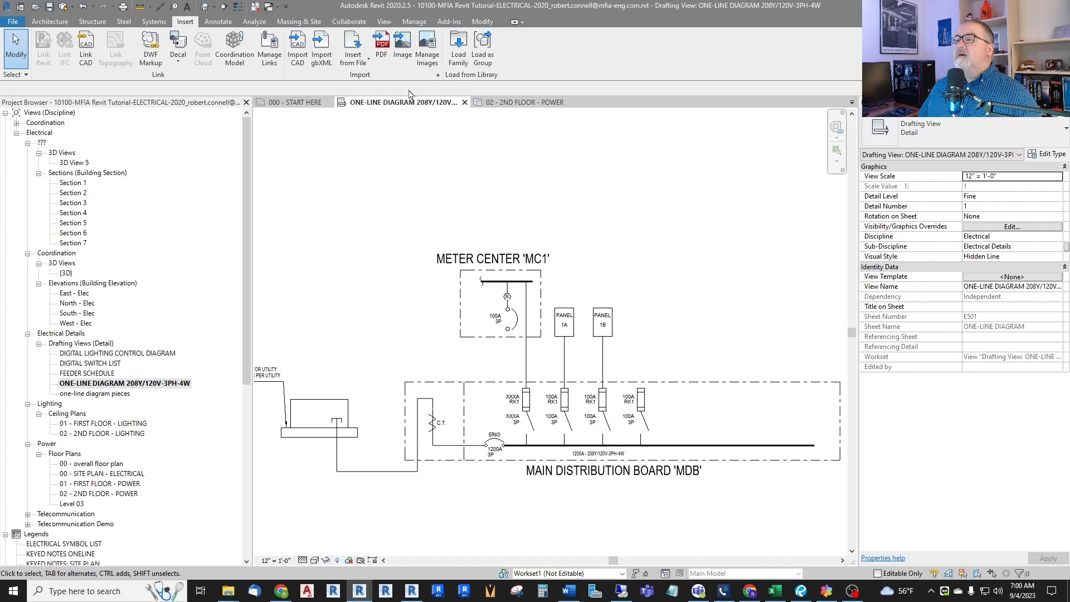
# Create a drafting view named UNIT LOADS at 12" = 1'-0" scale and open it.
pyautogui.click(384, 22)
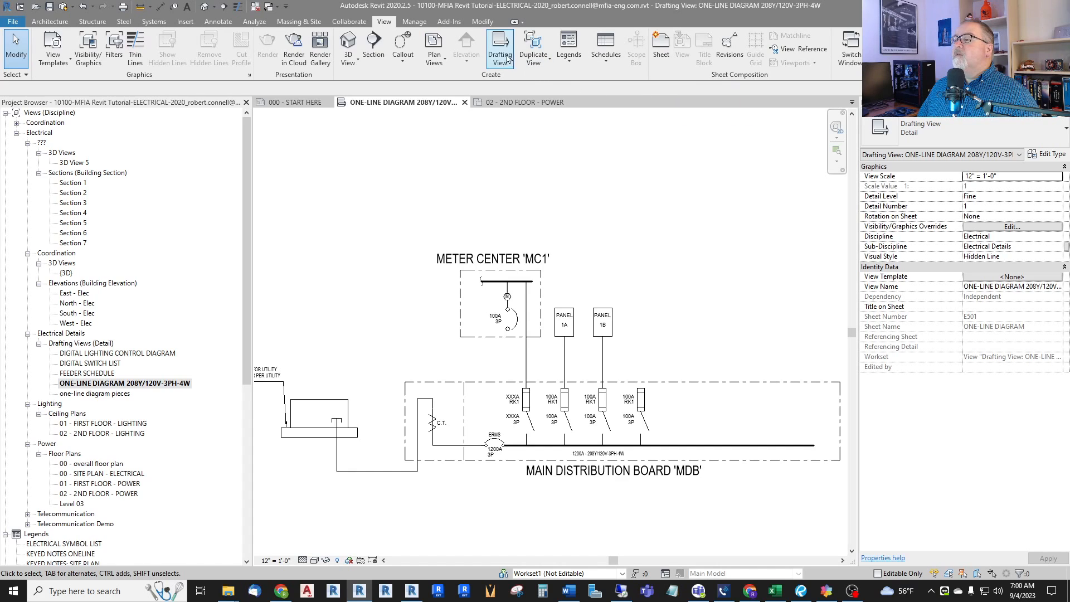
pyautogui.click(499, 47)
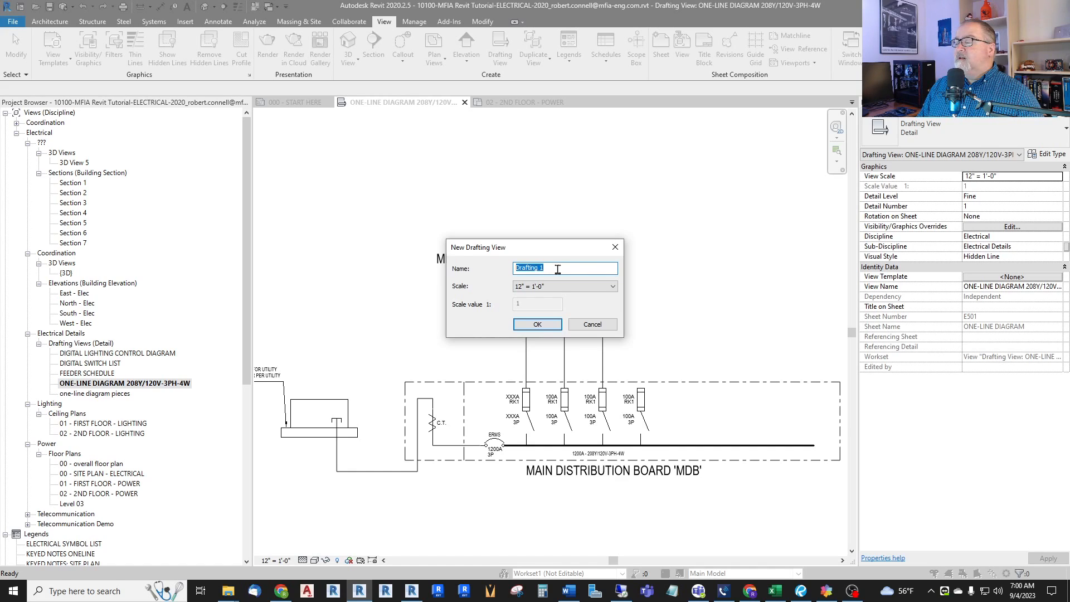
pyautogui.write('UNIT LOADS')
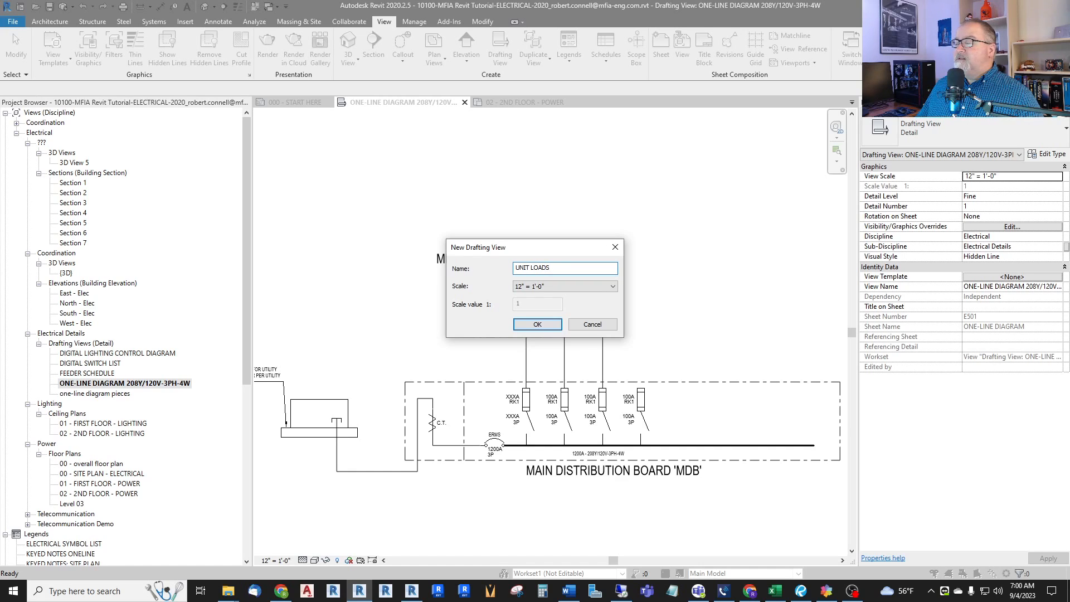
pyautogui.click(537, 325)
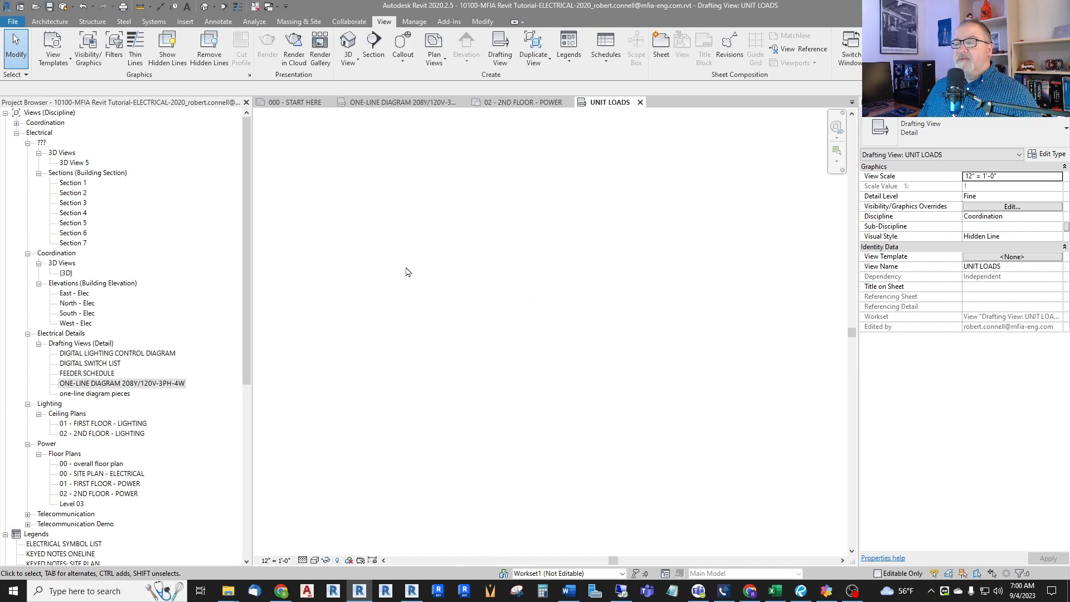
# Place the MFIA_Loads_Dwelling Unit annotation from the Project Browser into the UNIT LOADS view.
pyautogui.click(120, 383)
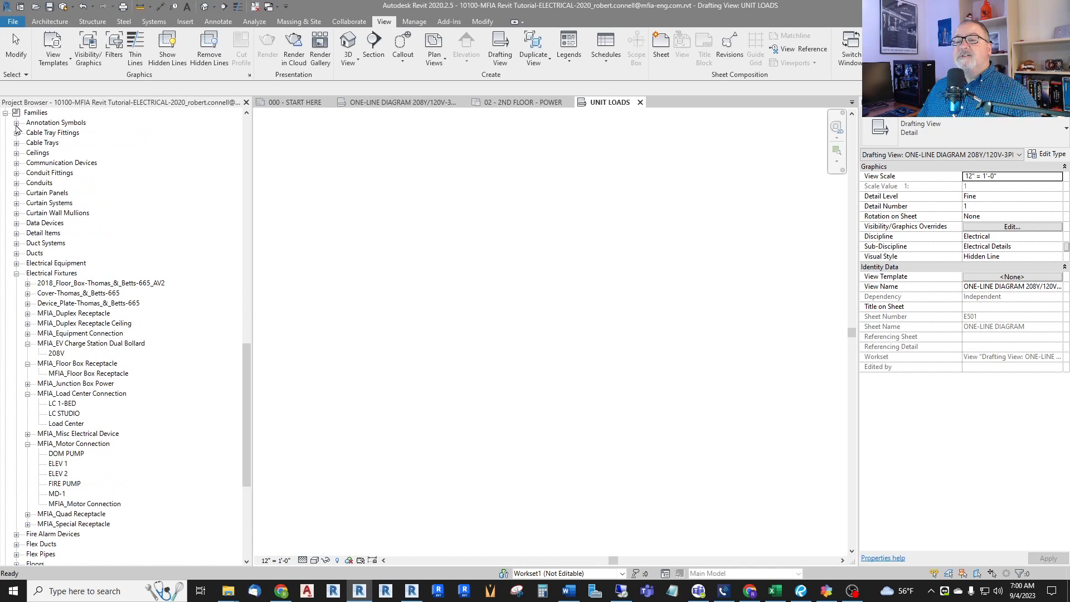
pyautogui.scroll(-3)
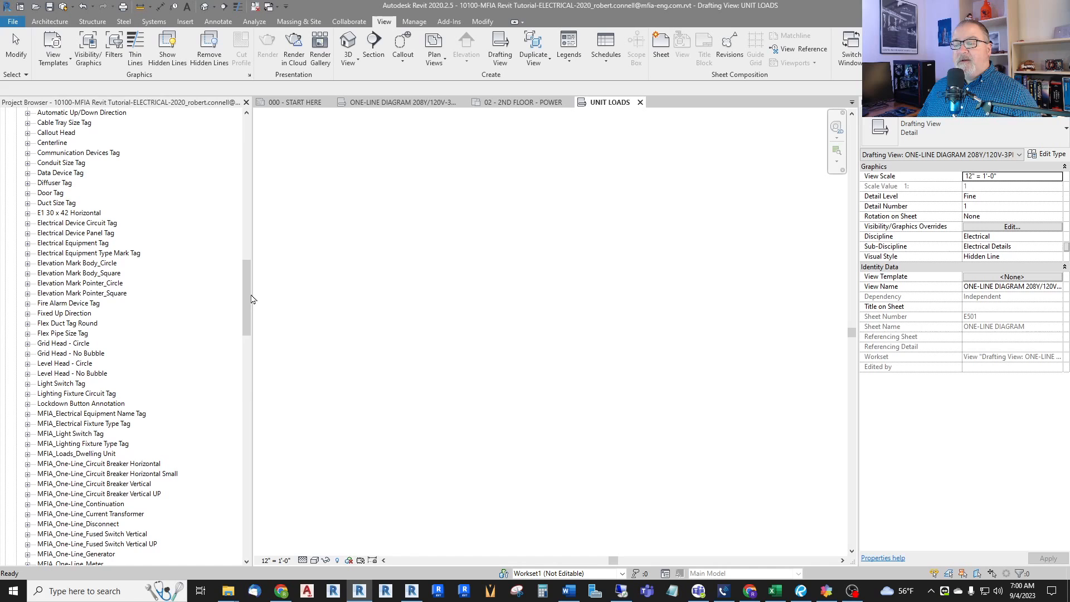
pyautogui.scroll(-3)
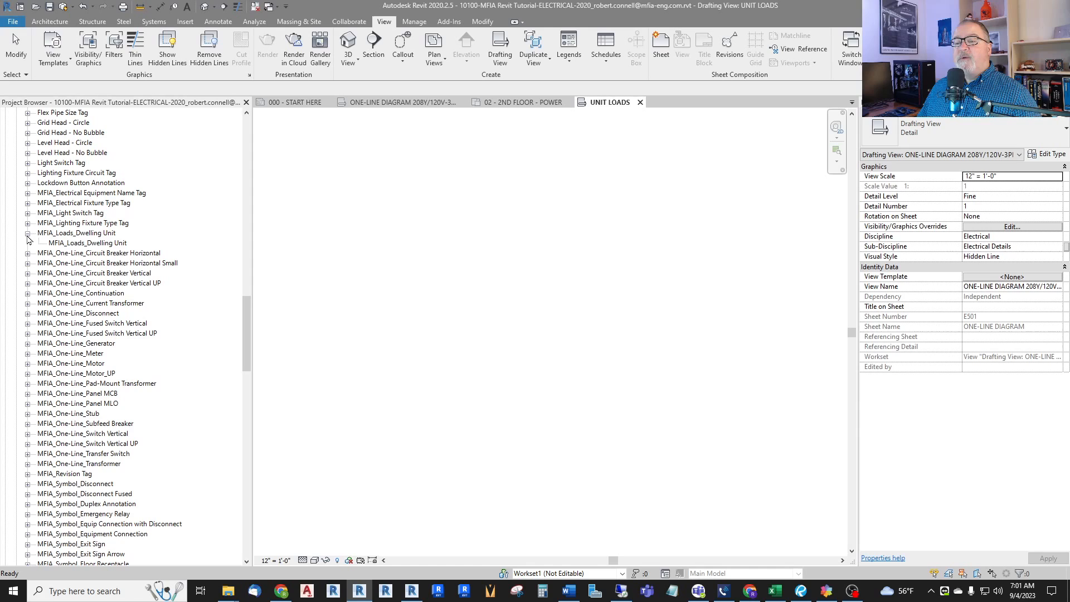
pyautogui.click(87, 242)
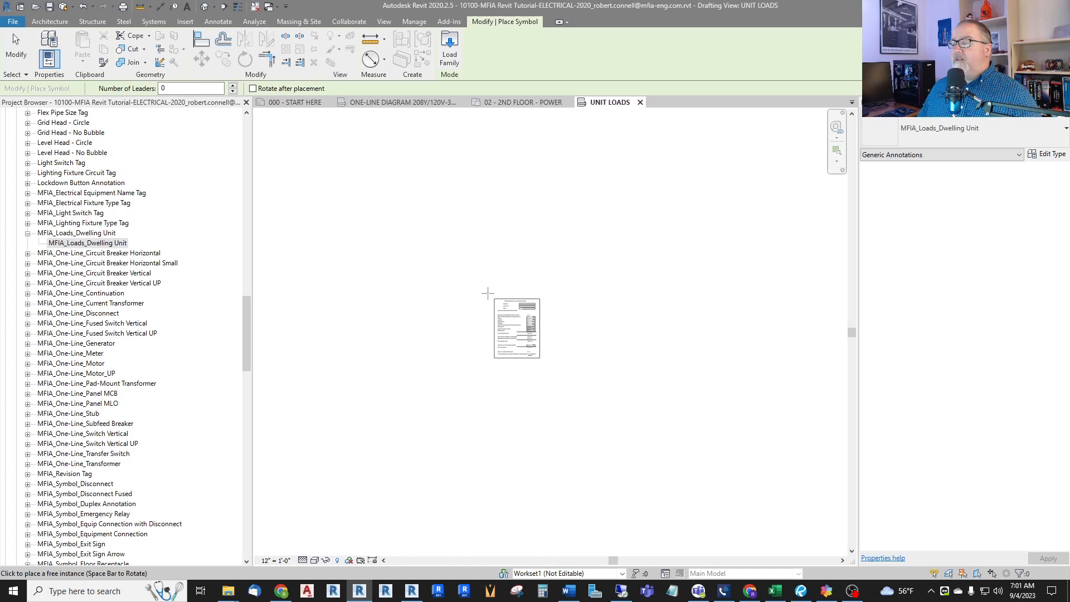
pyautogui.click(383, 22)
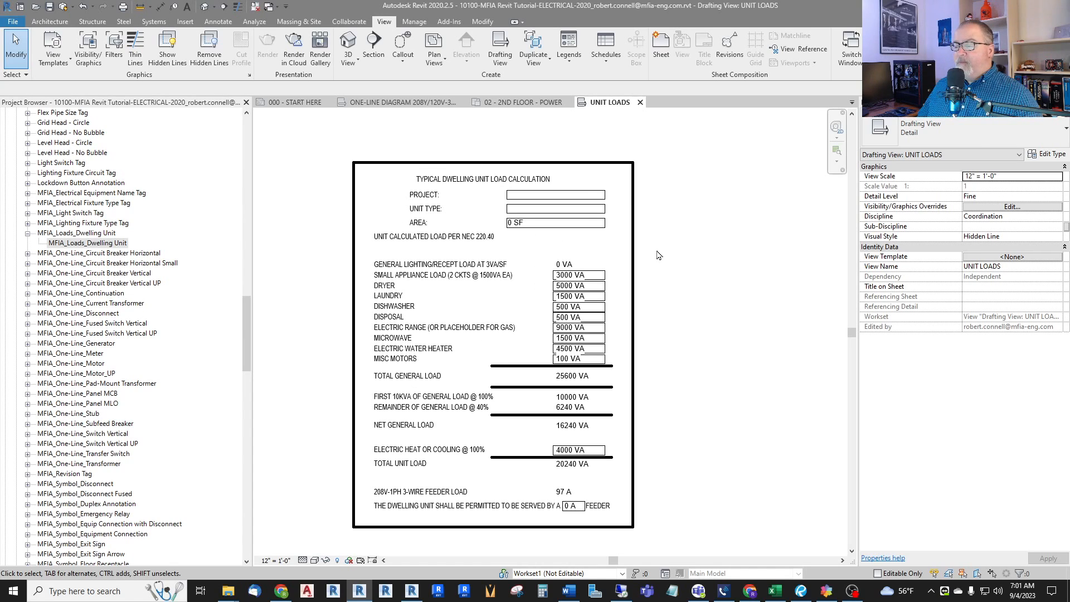
pyautogui.moveTo(671, 270)
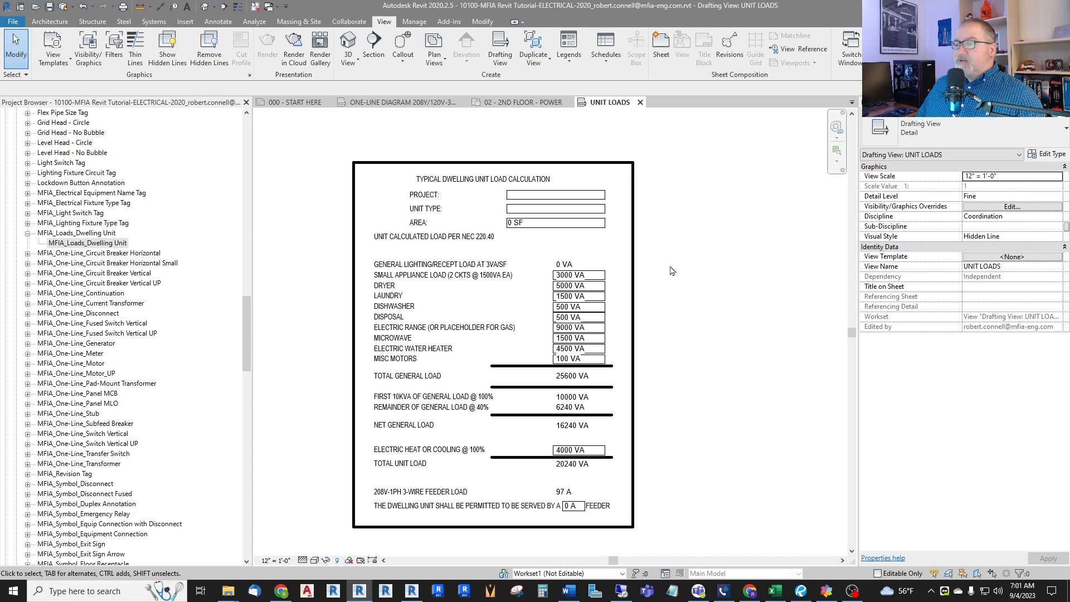
pyautogui.moveTo(652, 374)
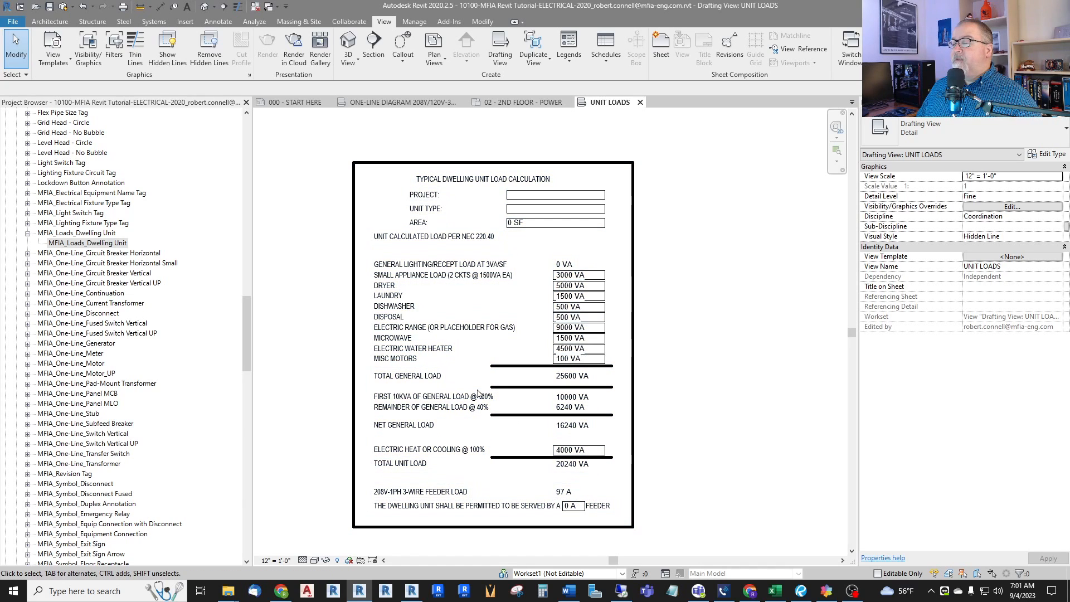
pyautogui.moveTo(566, 262)
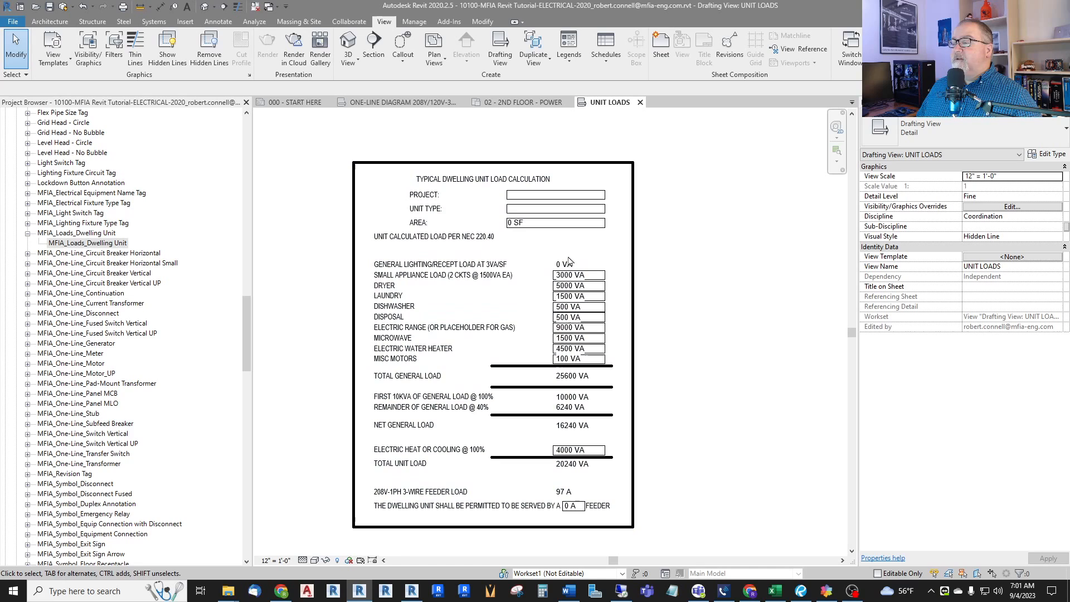
pyautogui.moveTo(522, 311)
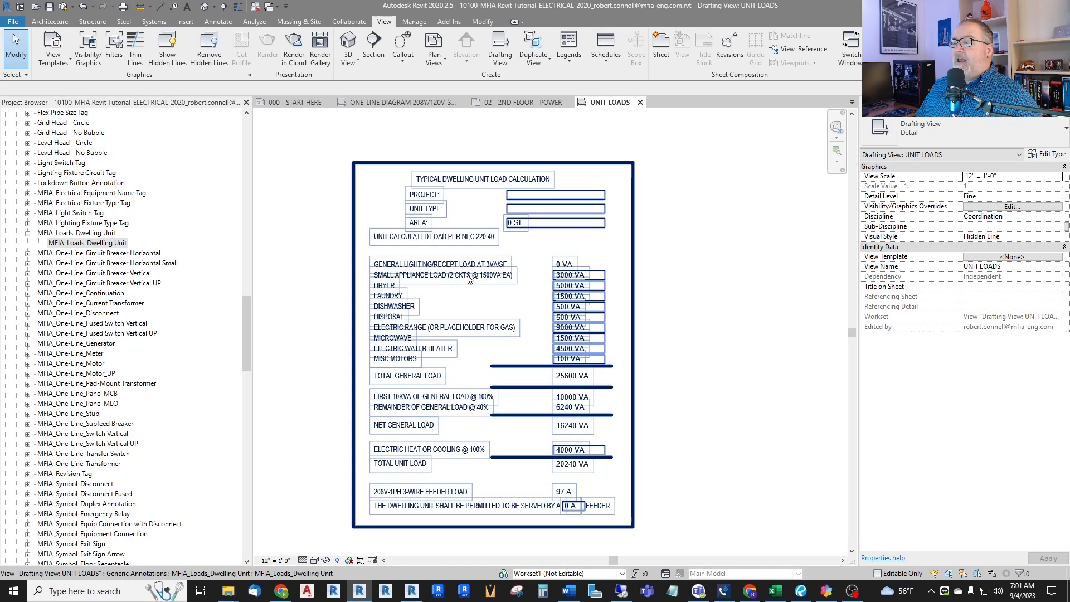
# Review the placed annotation's type loads and cancel out unchanged.
pyautogui.click(444, 275)
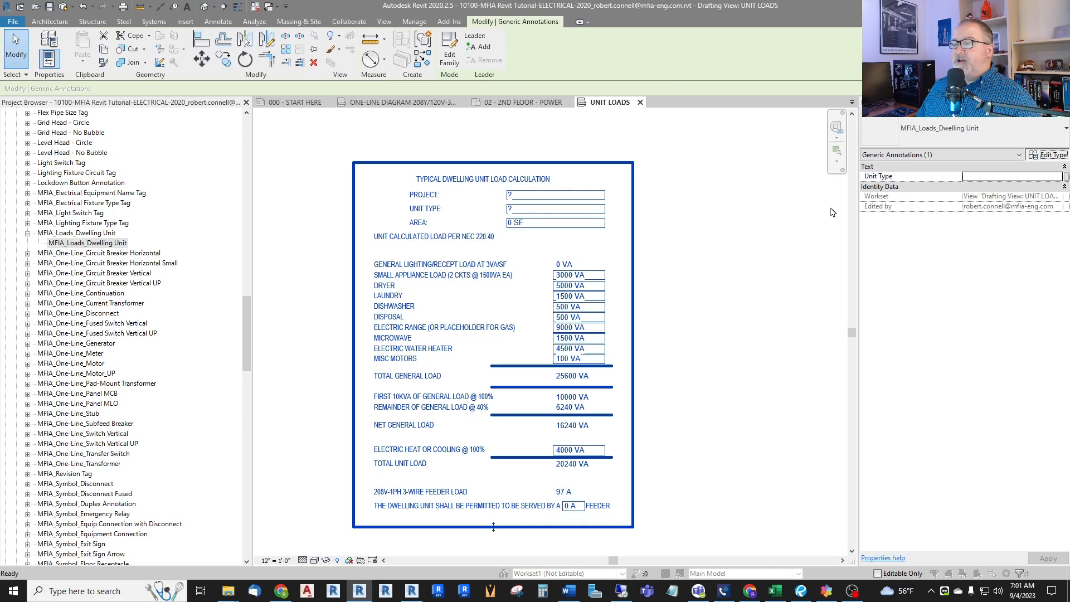
pyautogui.click(1049, 153)
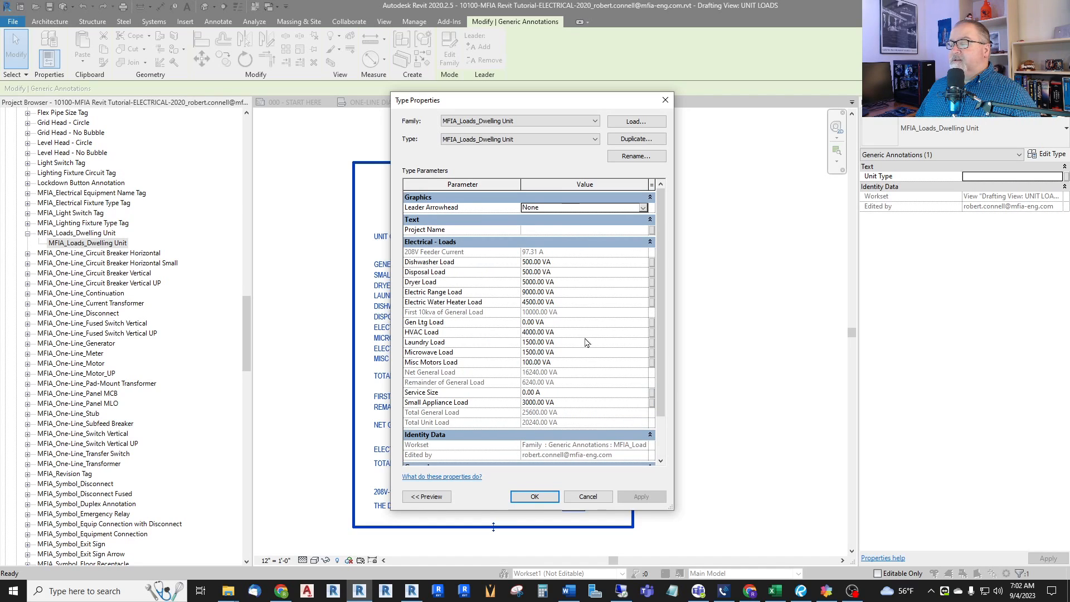
pyautogui.moveTo(592, 291)
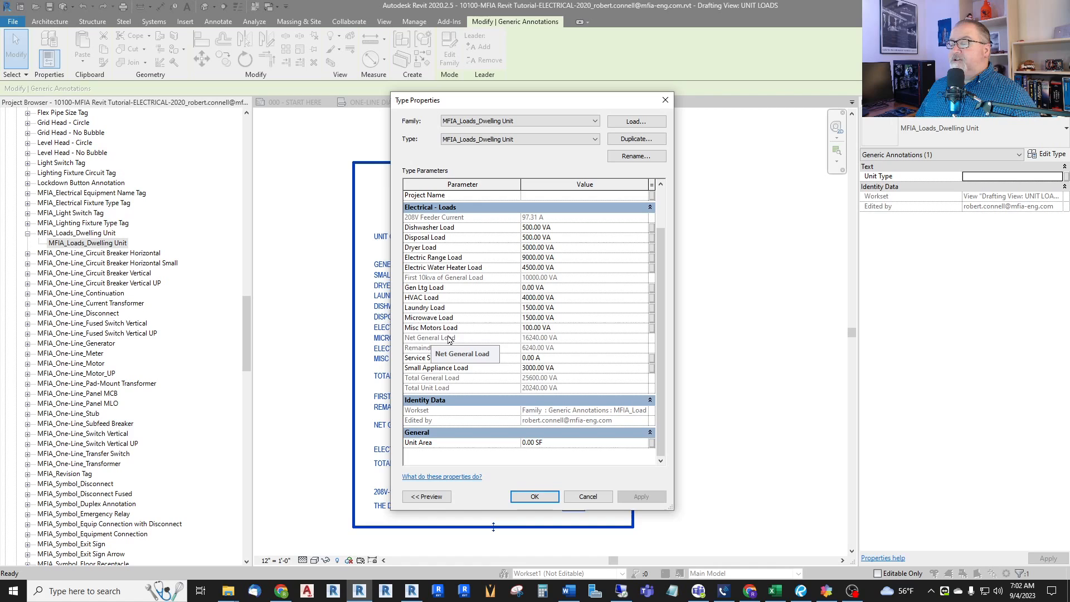
pyautogui.moveTo(479, 356)
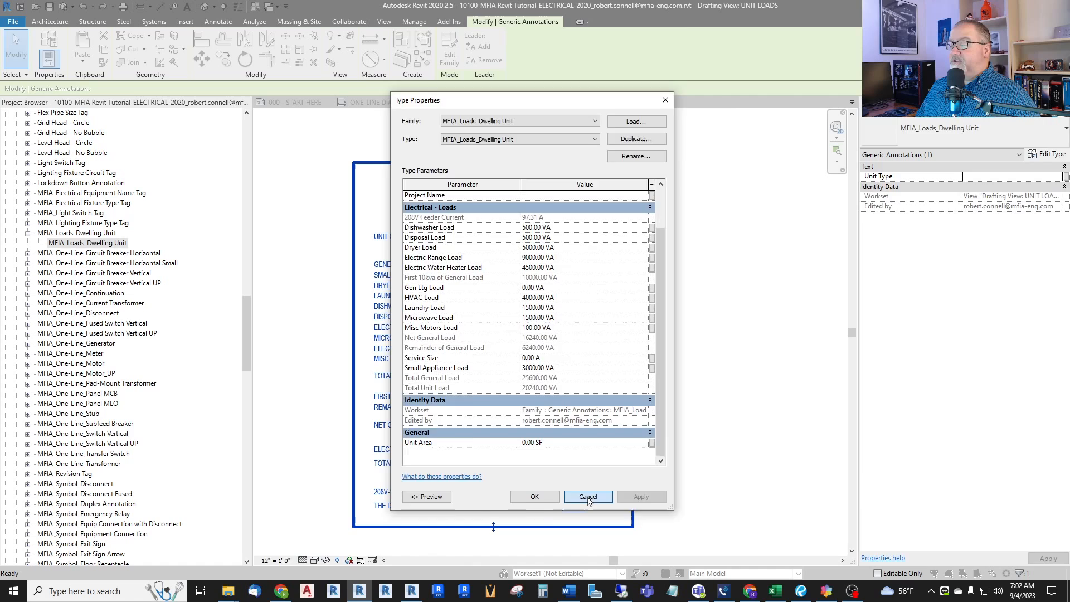
pyautogui.click(587, 496)
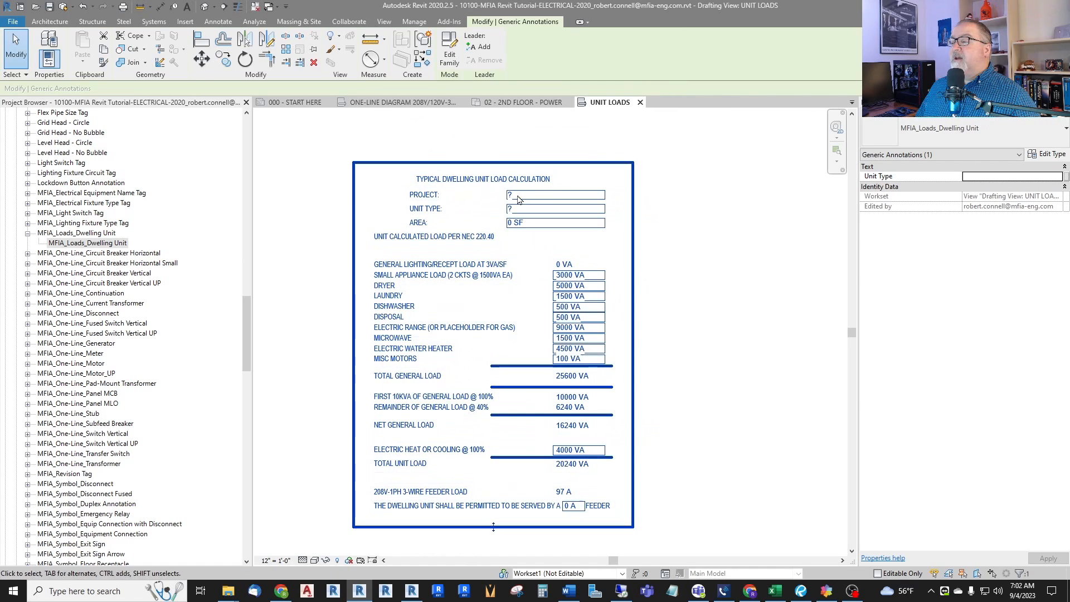
# Set the annotation's project name to TUTO, accepting the type parameter warning.
pyautogui.click(555, 194)
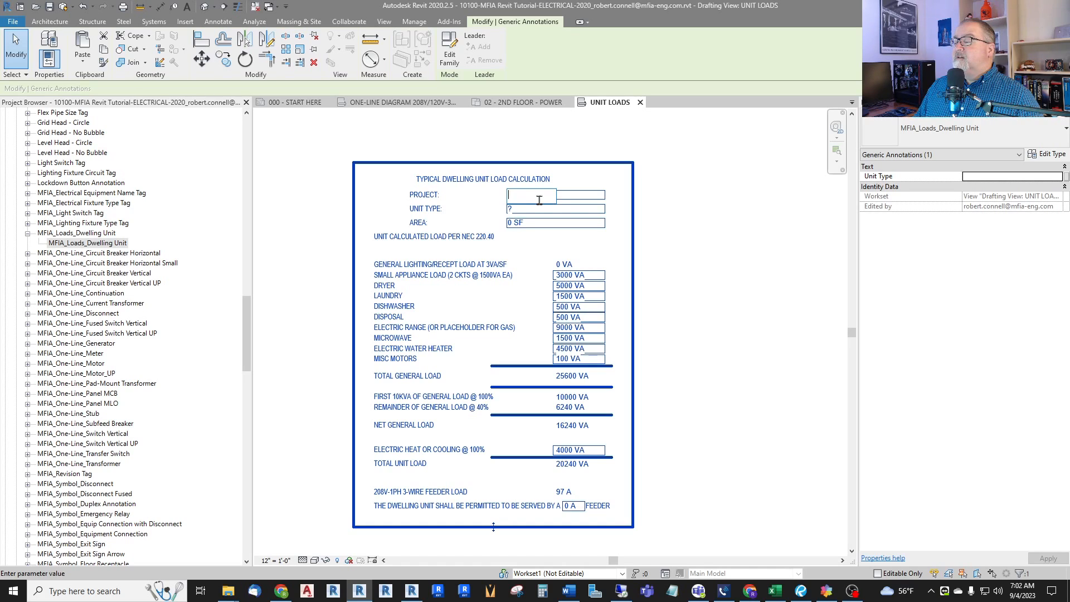
pyautogui.write('TUTORIAL')
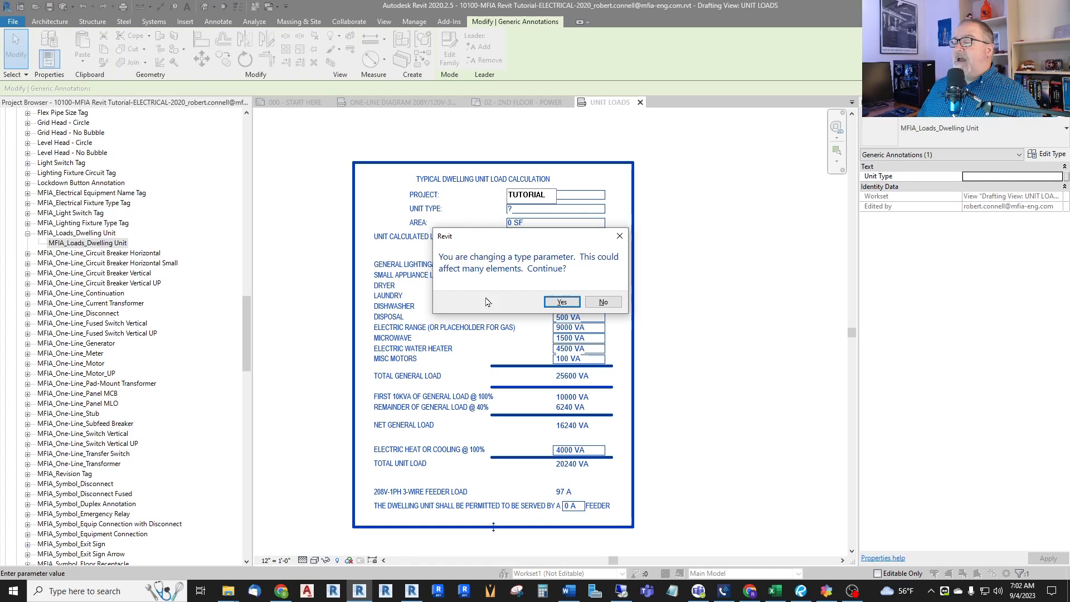
pyautogui.moveTo(552, 428)
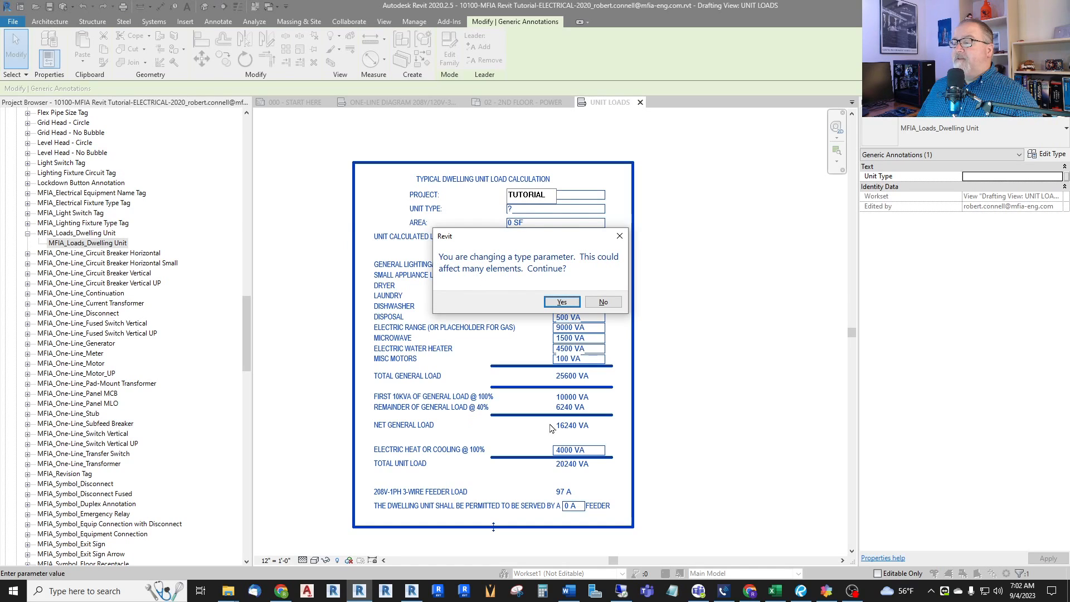
pyautogui.moveTo(393, 217)
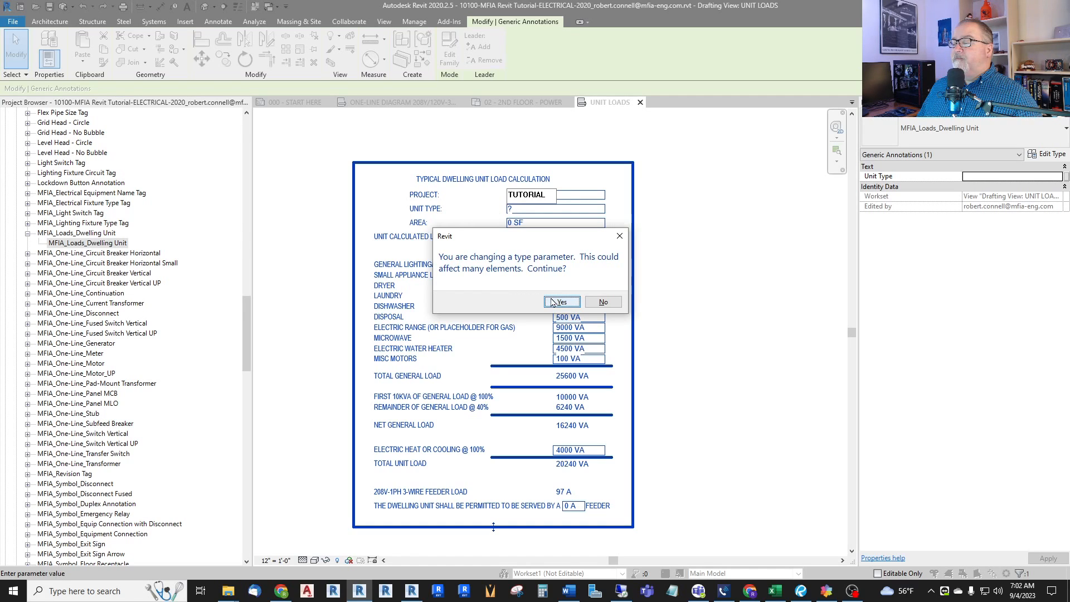
pyautogui.click(561, 302)
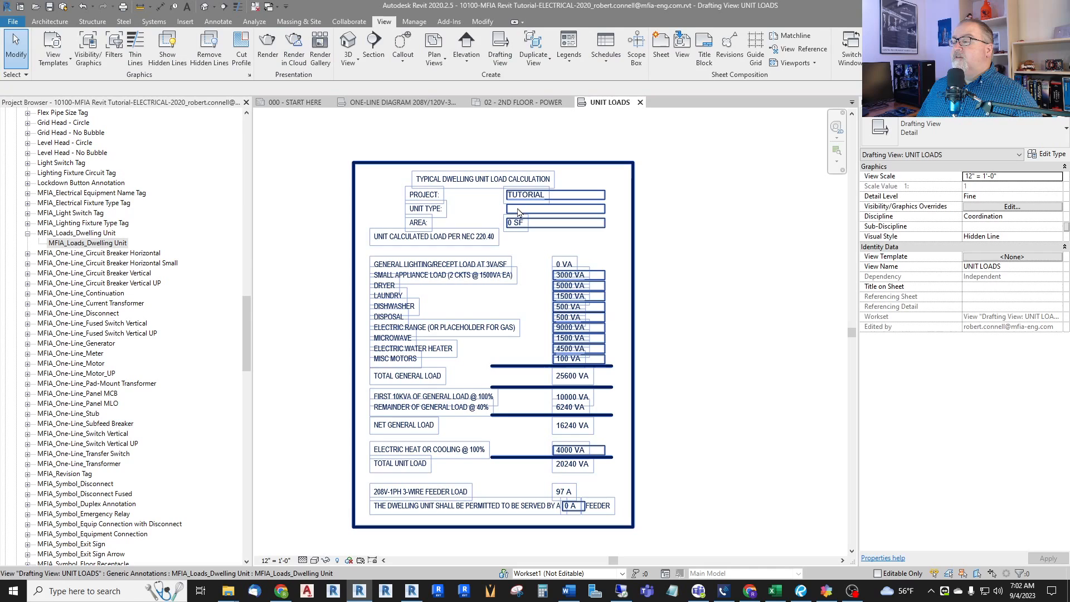
# Set the unit type to STUDIO and the area to 350 SF.
pyautogui.click(554, 208)
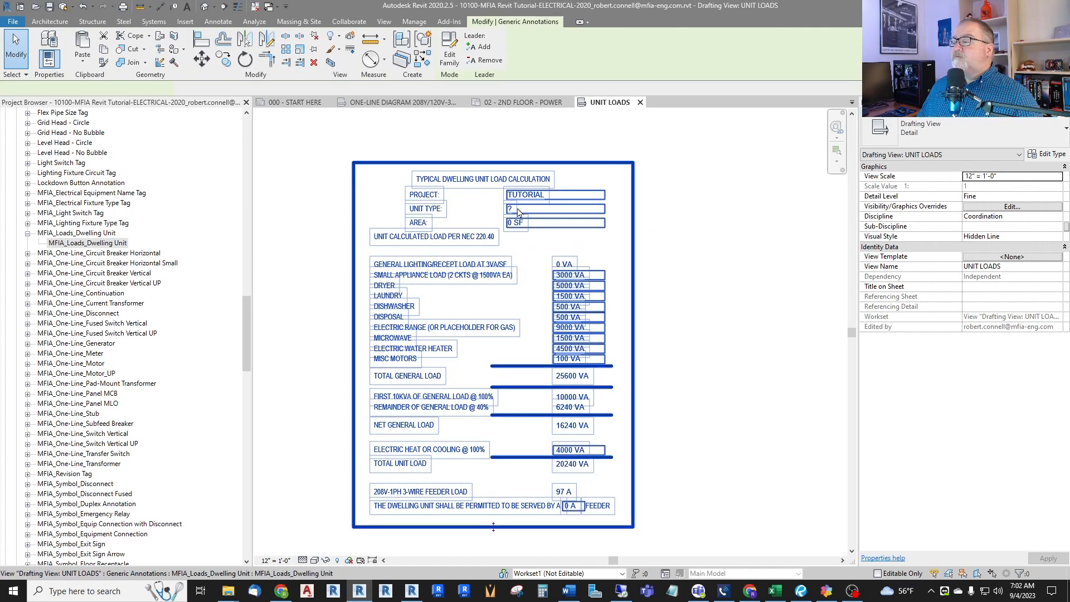
pyautogui.write('STUDIO')
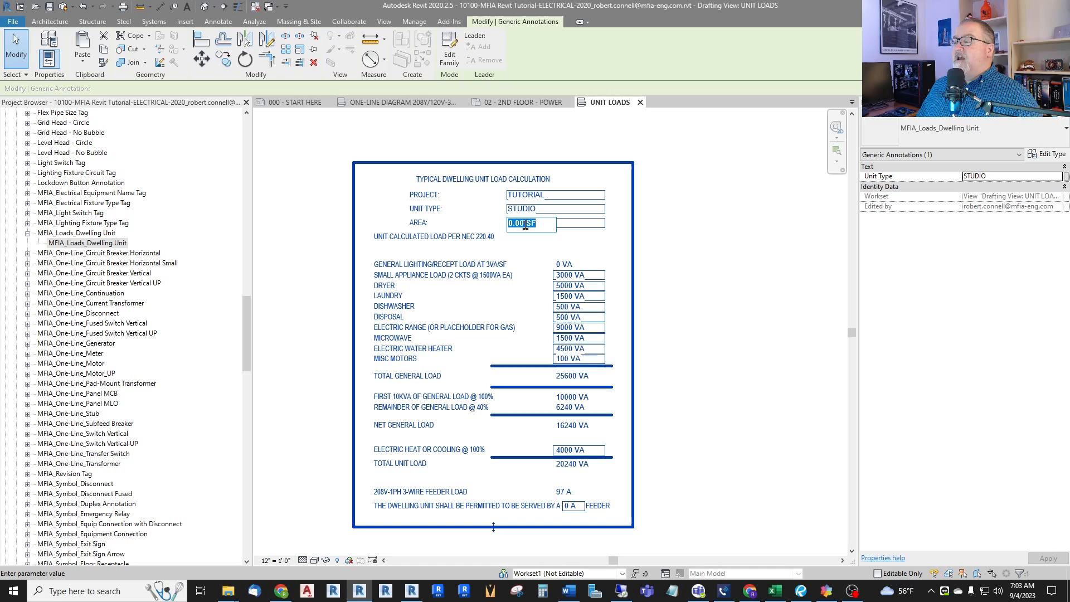
pyautogui.write('350')
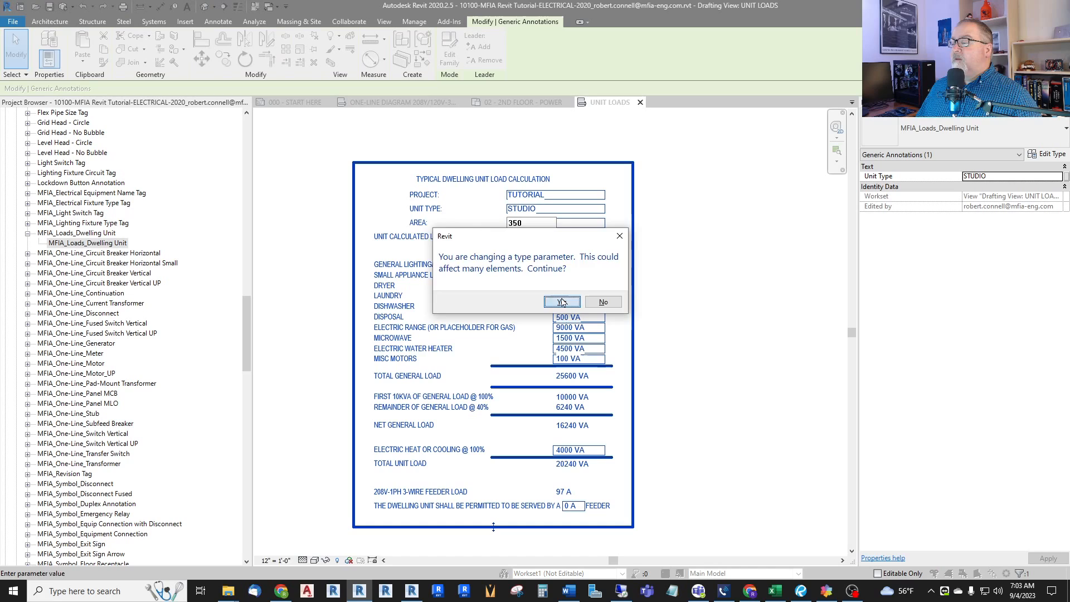
pyautogui.click(559, 302)
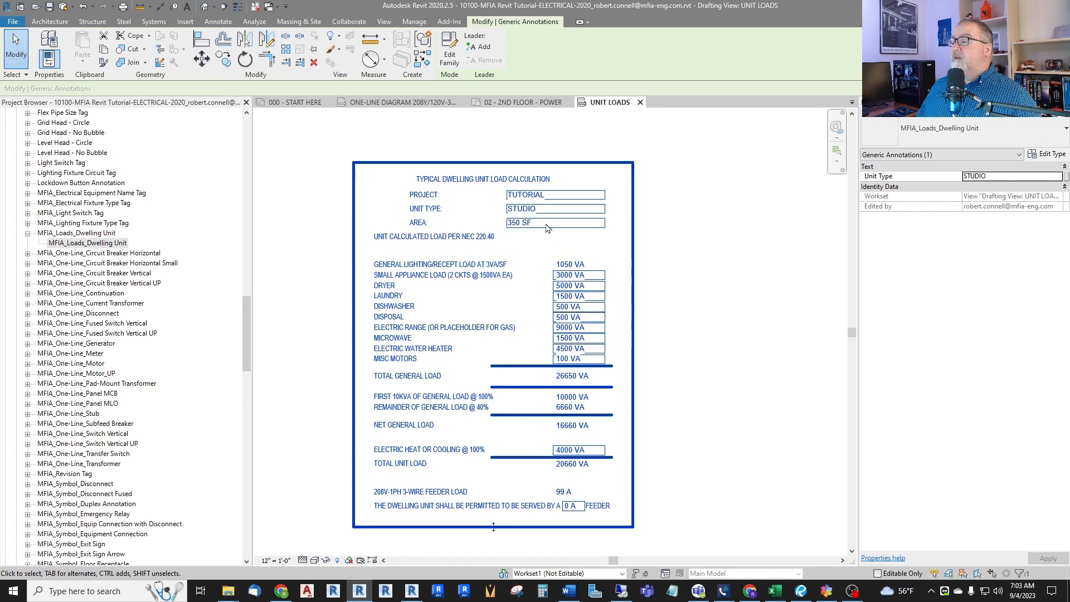
pyautogui.click(570, 264)
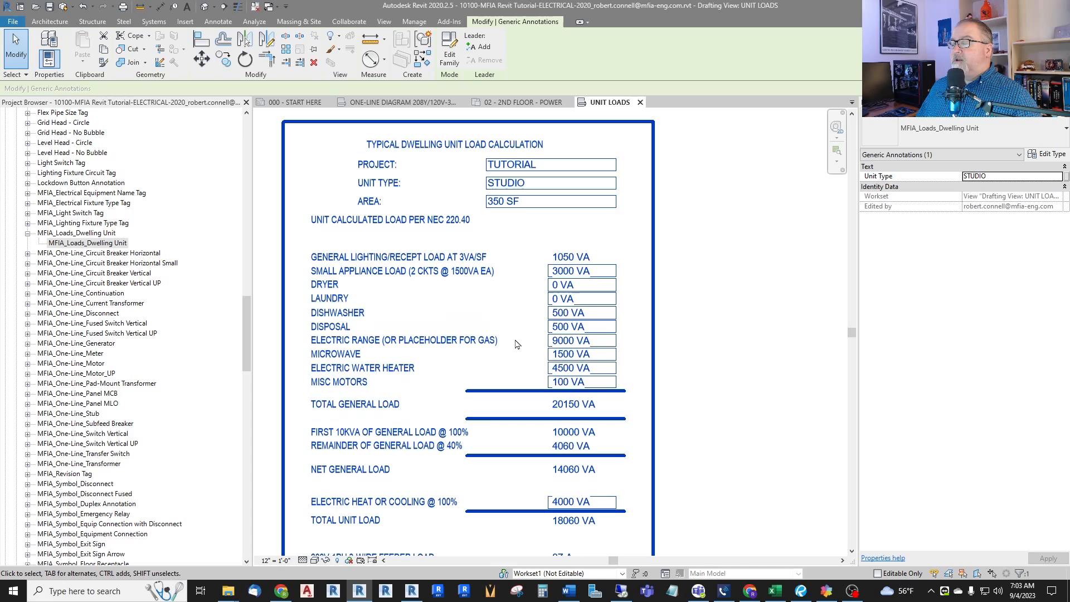
pyautogui.moveTo(558, 343)
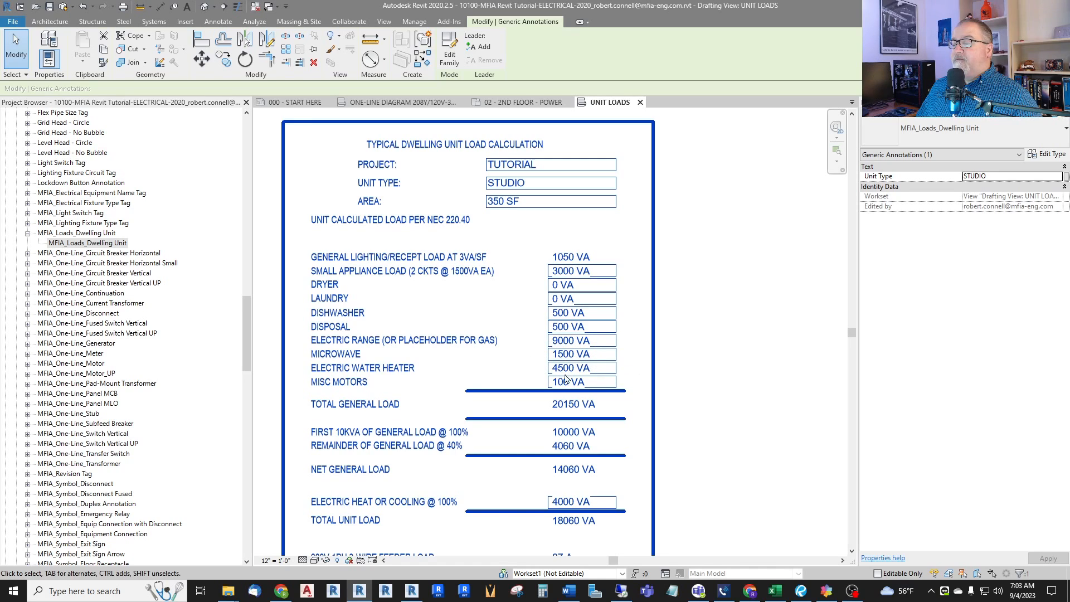
# Zero the electric water heater load, dropping the total unit load to 16260 VA.
pyautogui.doubleClick(581, 367)
pyautogui.write('0')
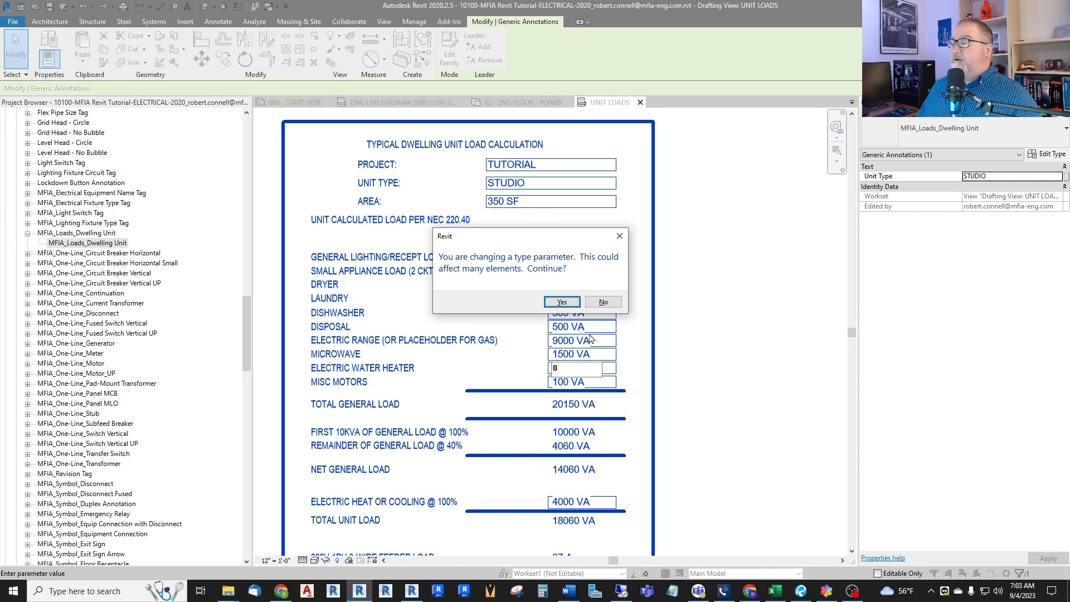
pyautogui.click(561, 302)
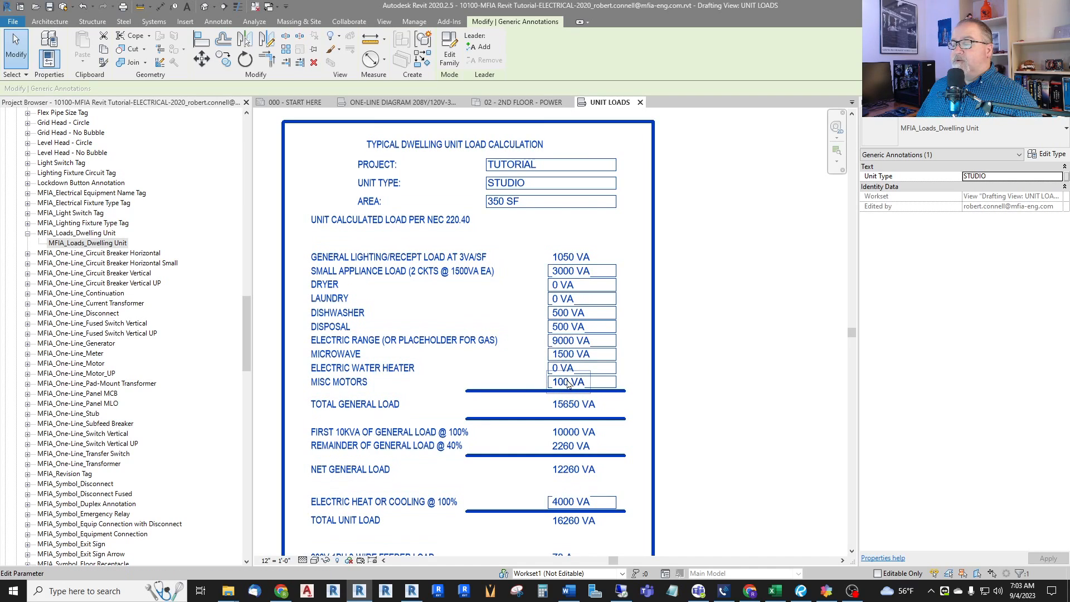
pyautogui.moveTo(583, 386)
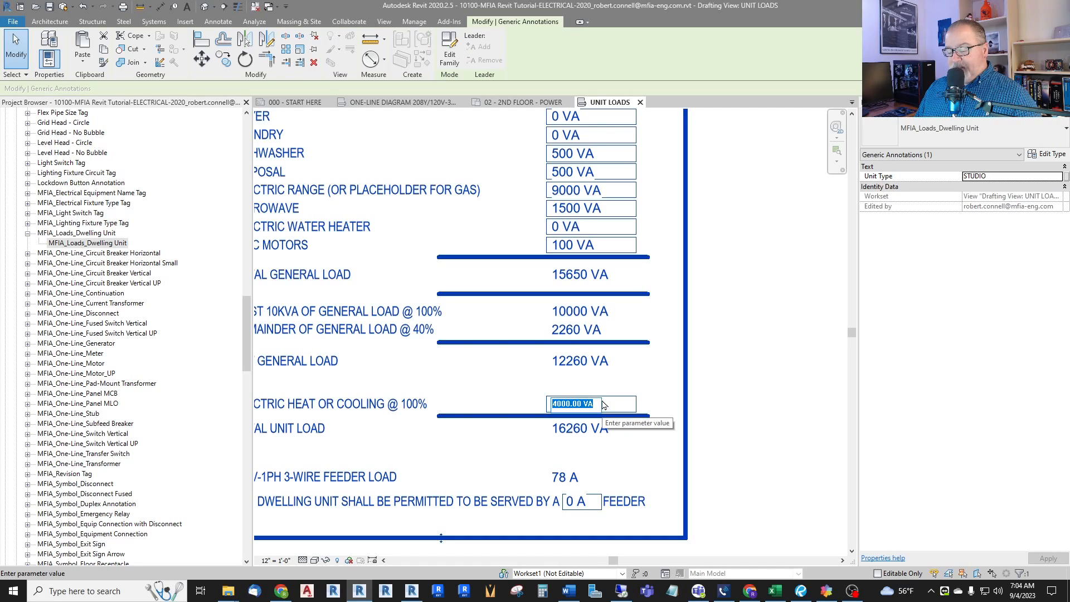
# Set electric heat or cooling to 1500 VA and the feeder size to 100 A.
pyautogui.write('1500')
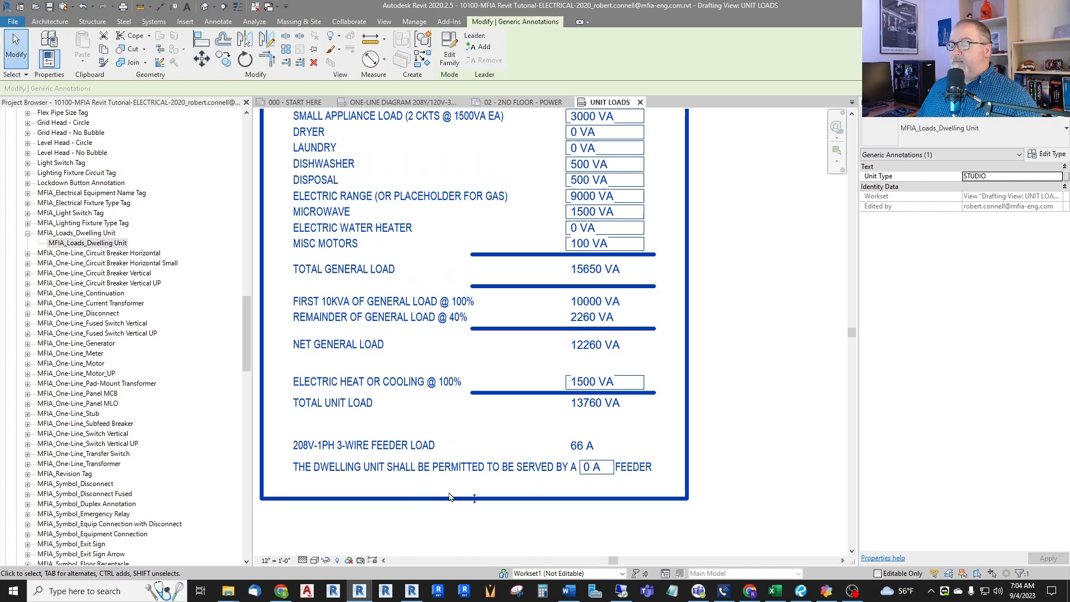
pyautogui.click(594, 467)
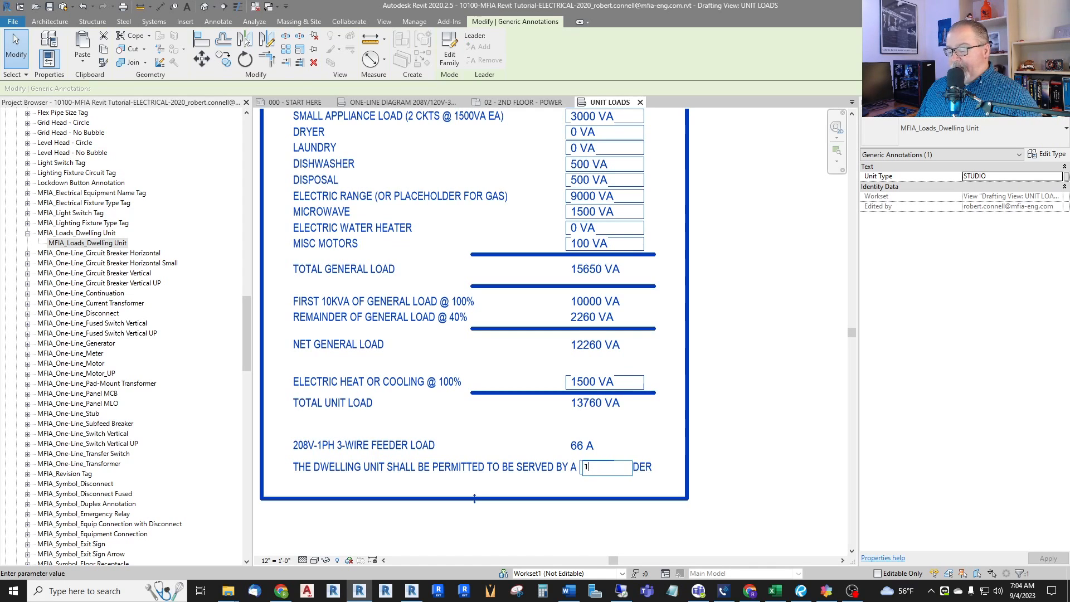
pyautogui.write('100')
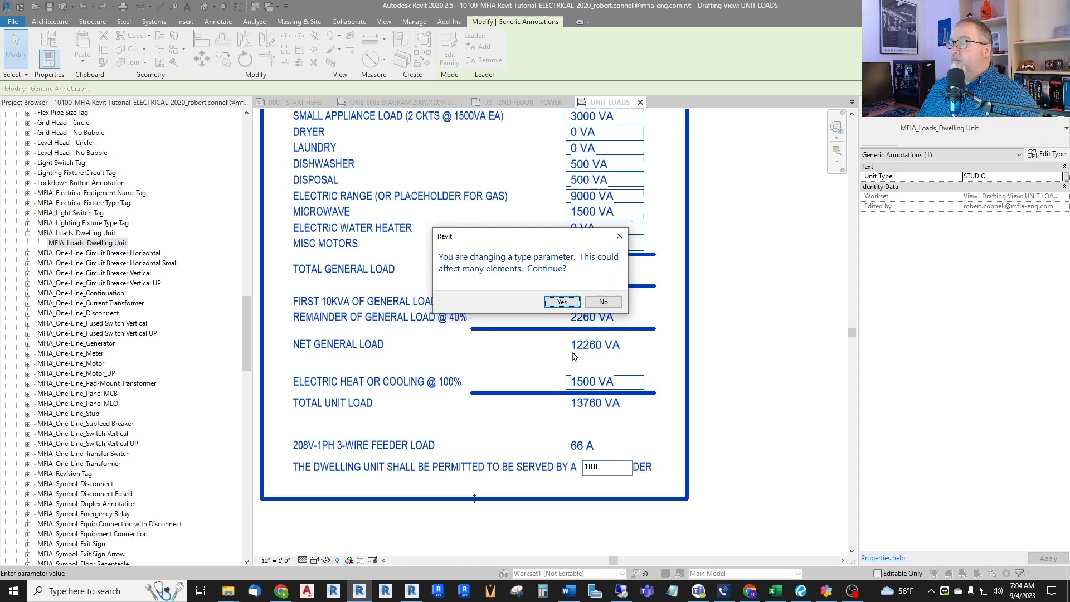
pyautogui.click(561, 302)
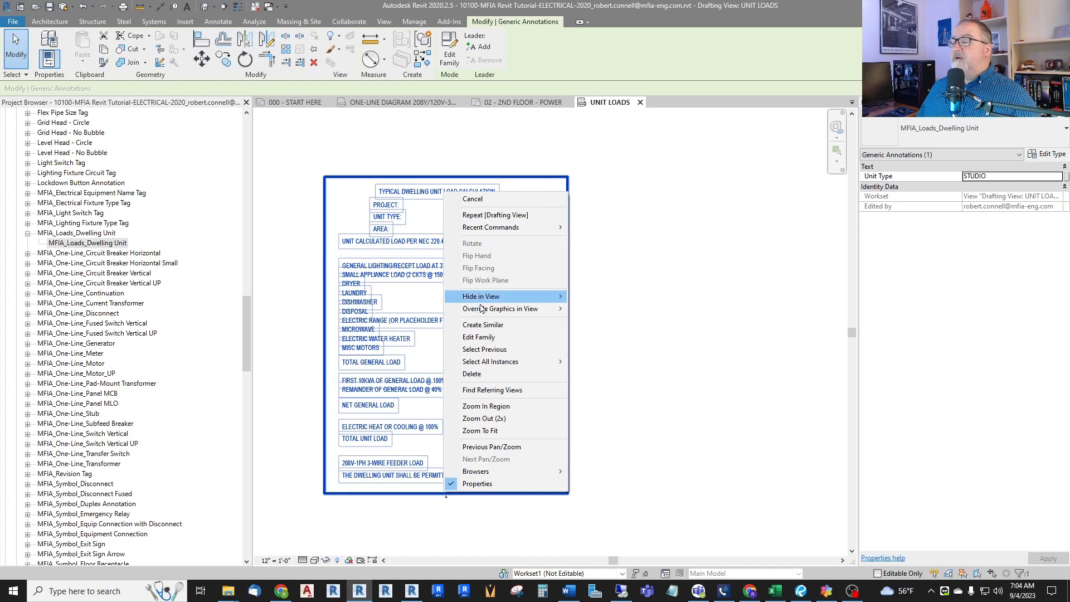
# Copy the annotation beside the original and rename its type to STUDIO LOADS.
pyautogui.click(483, 324)
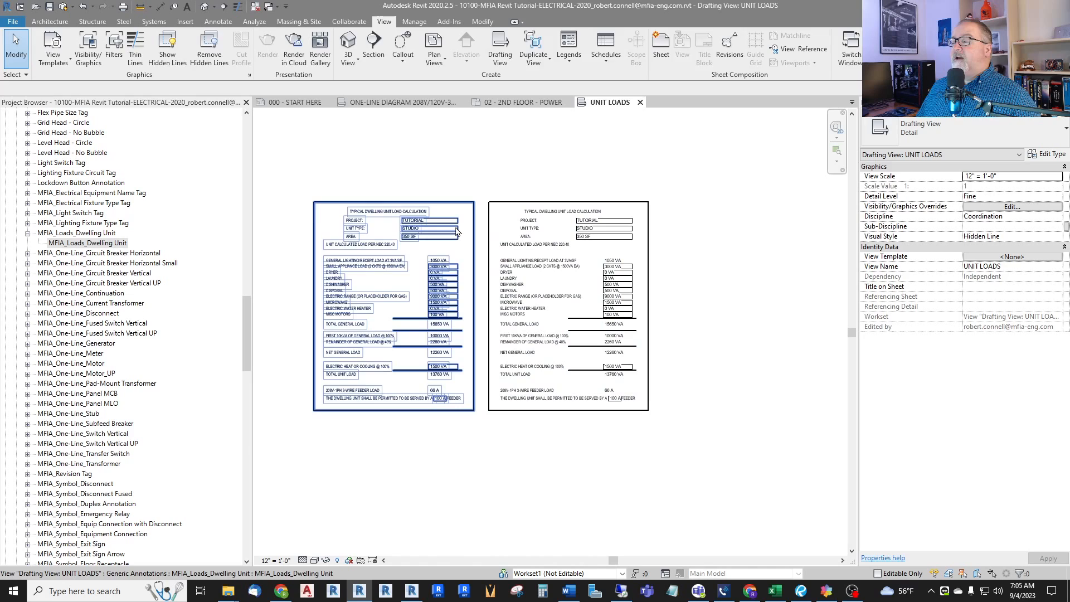
pyautogui.click(394, 300)
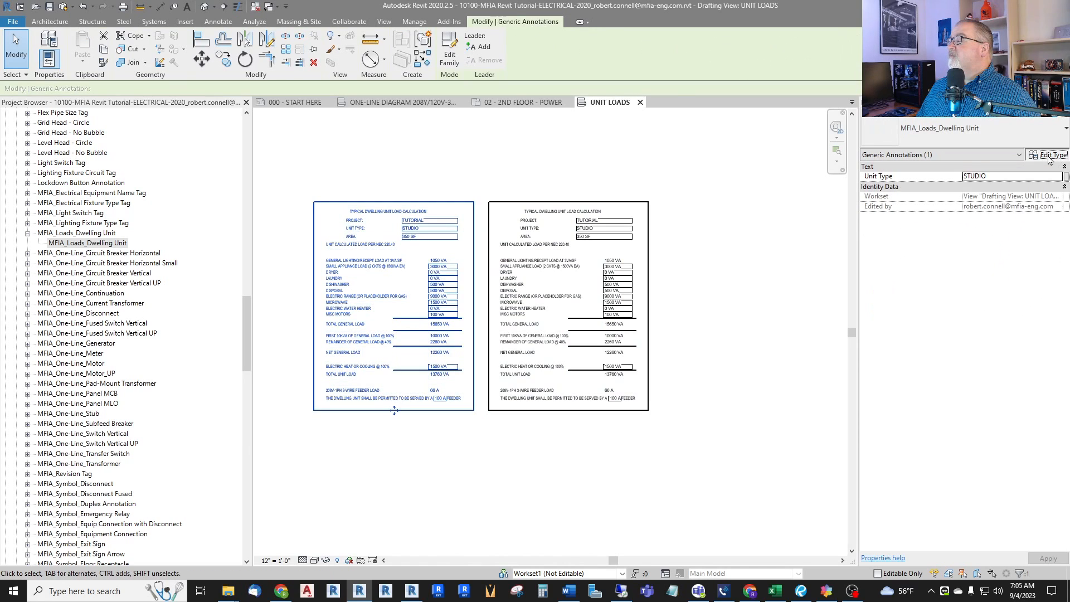
pyautogui.click(1049, 155)
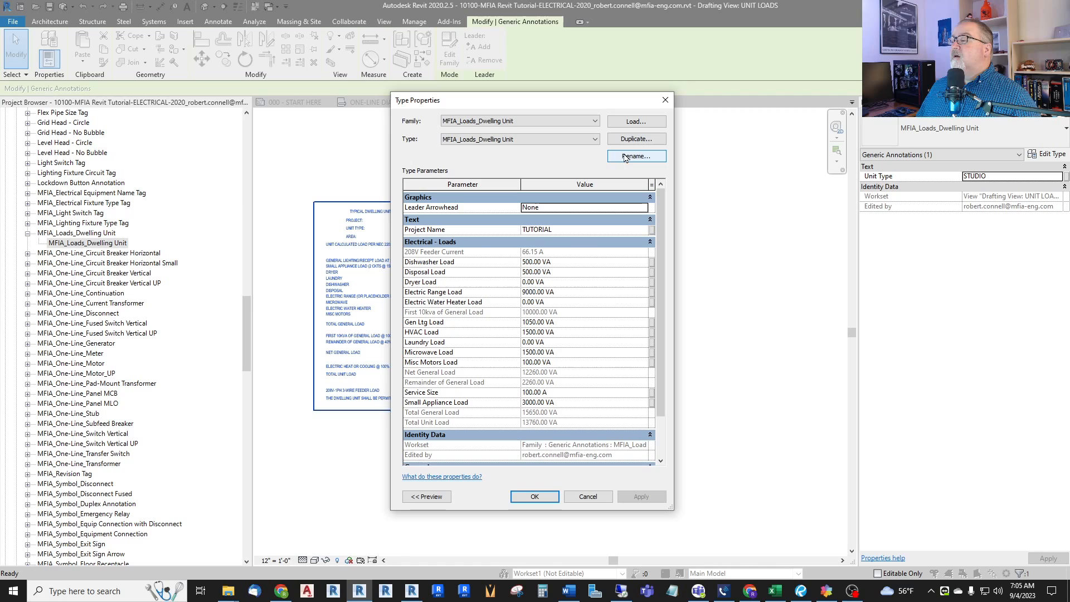
pyautogui.click(634, 156)
pyautogui.write('STUDIO LO')
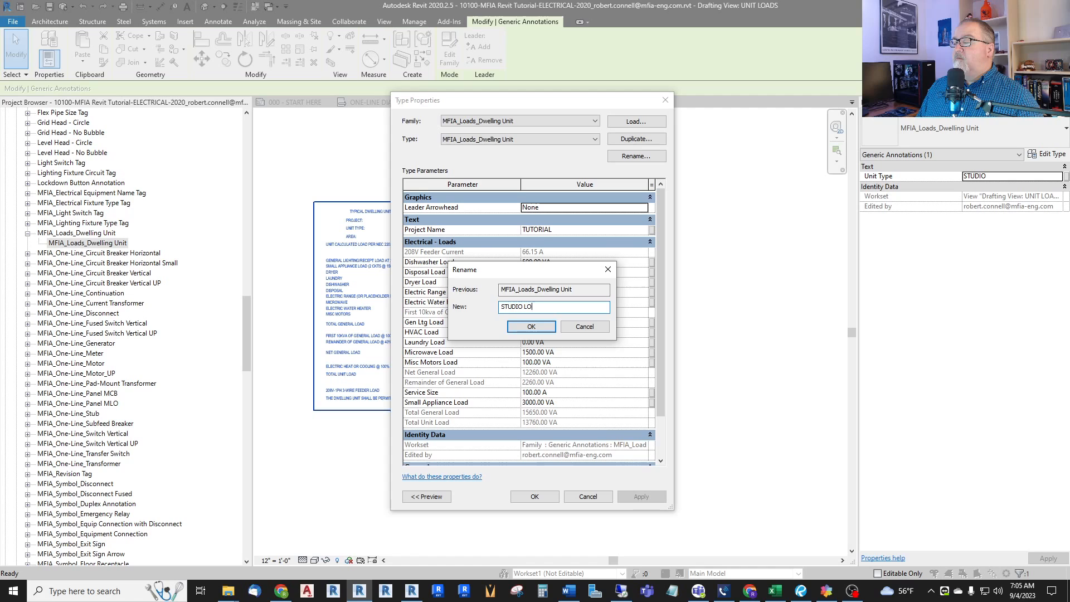
pyautogui.click(530, 327)
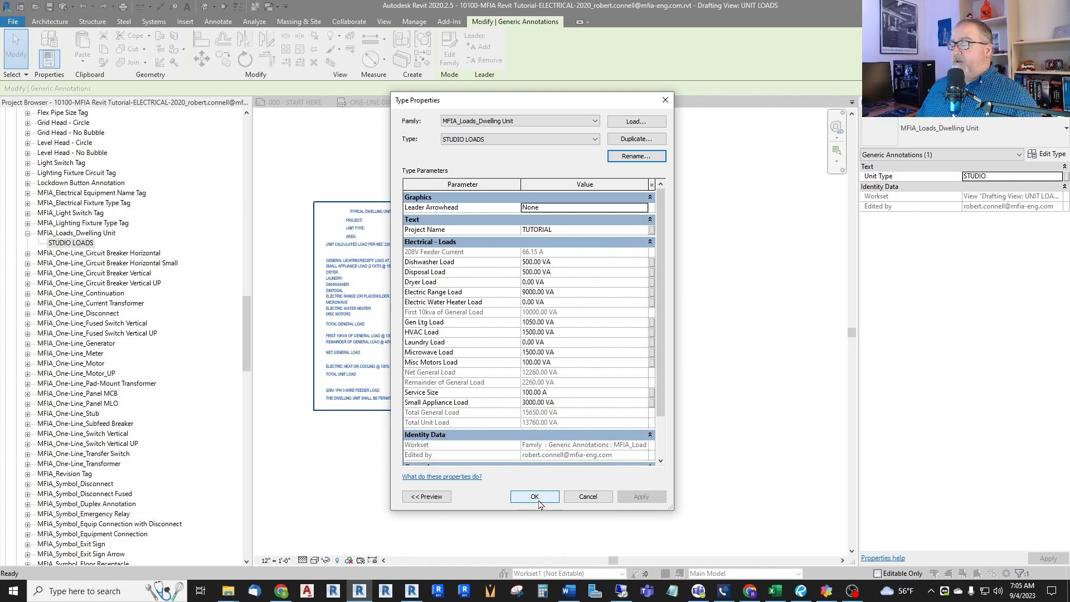
pyautogui.click(534, 496)
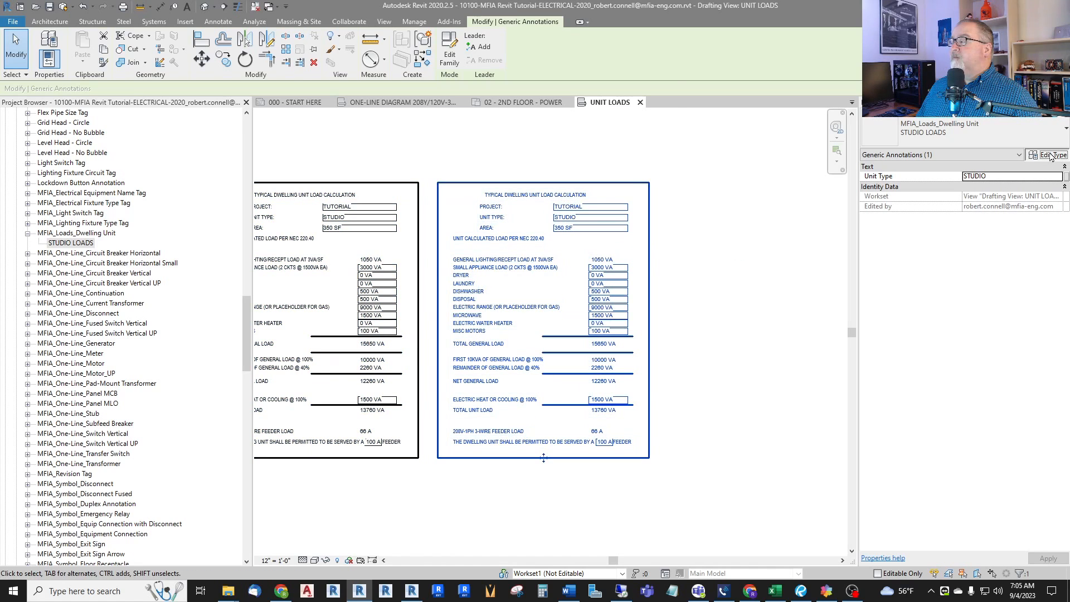
# Duplicate STUDIO LOADS as a new type named 1-BEDROOM LOADS for the second annotation.
pyautogui.click(635, 139)
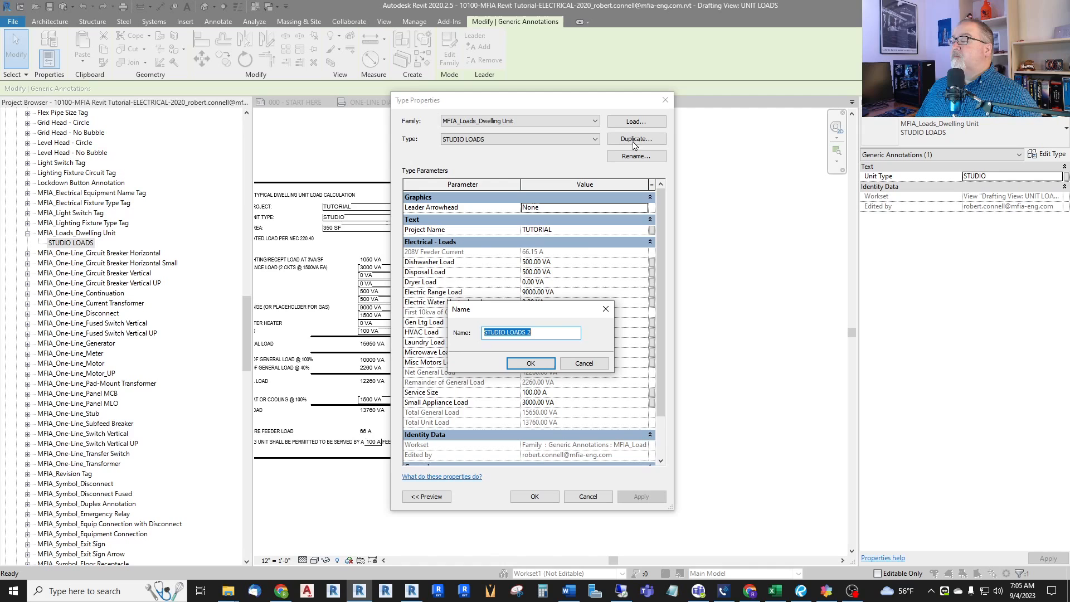
pyautogui.write('1-BE')
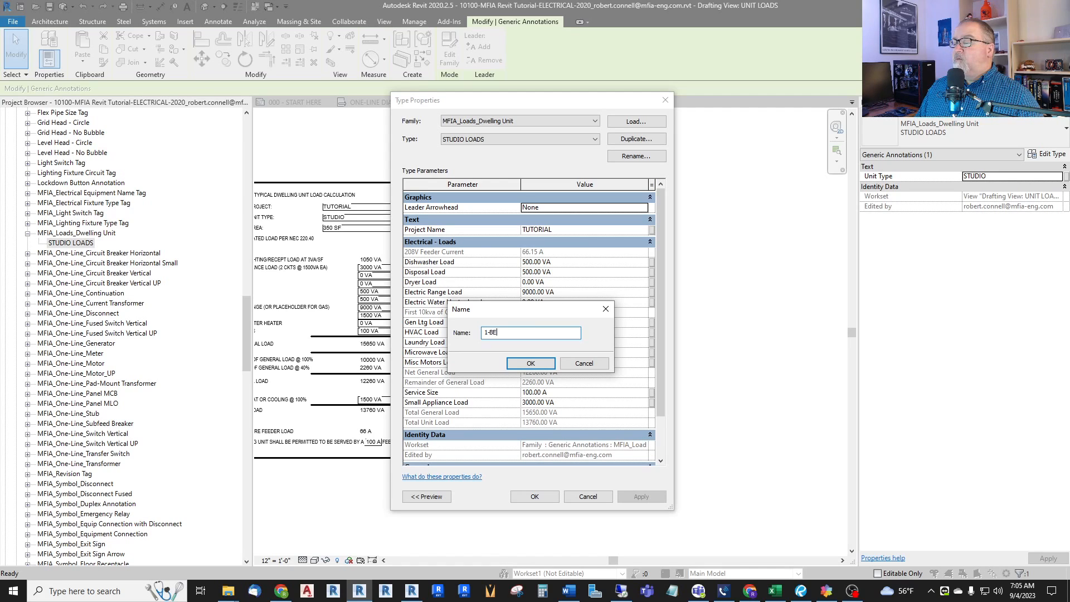
pyautogui.click(530, 363)
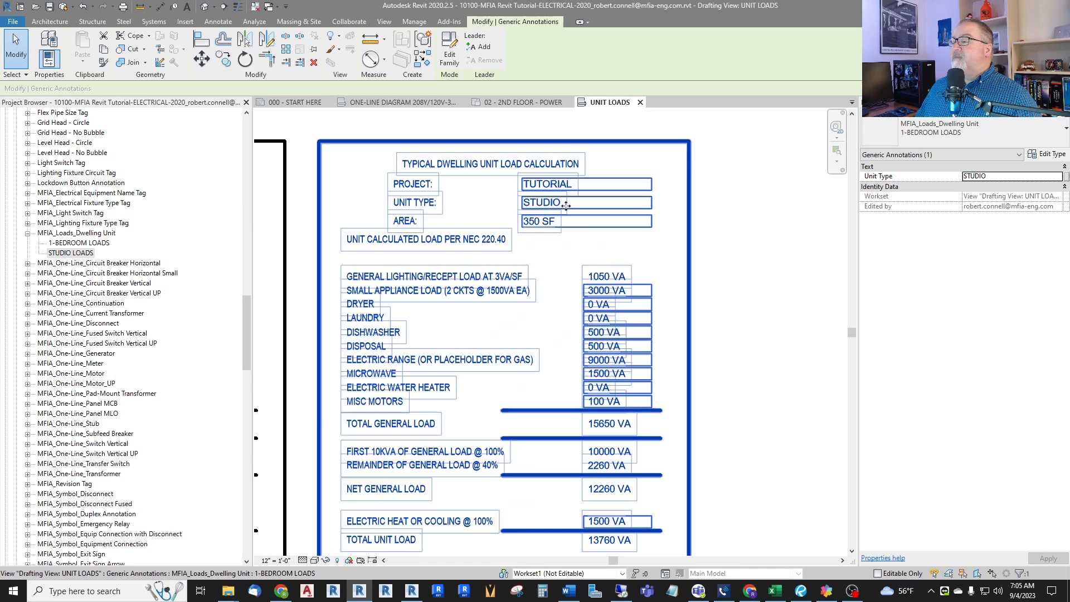
# Enter 1-BEDROOM as unit type, 500 SF area and 4500 VA electric heat, confirming each type-parameter warning.
pyautogui.doubleClick(546, 203)
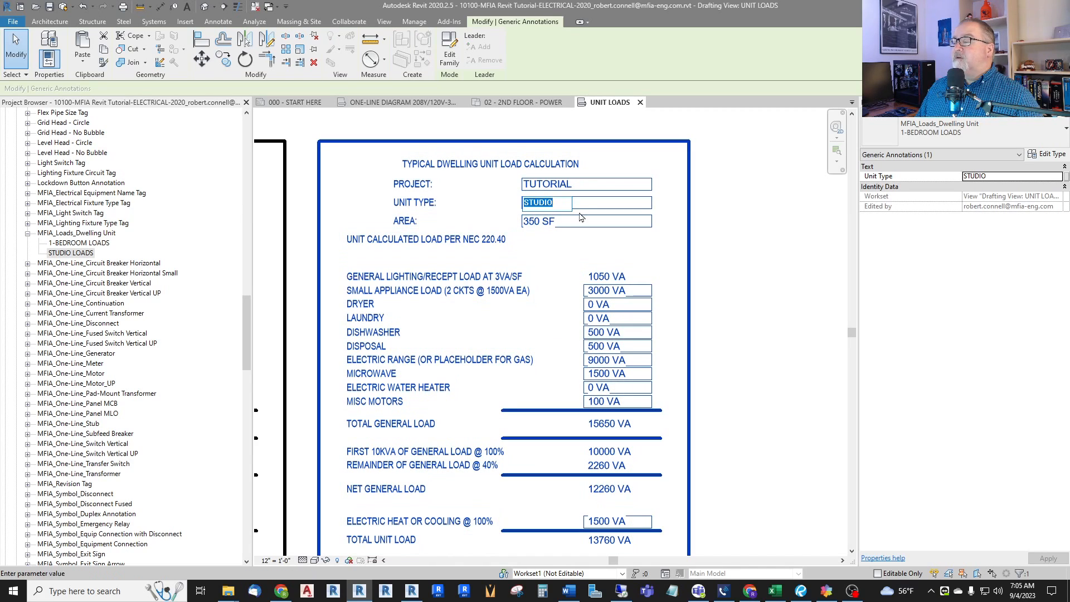
pyautogui.write('1-BEDROOM')
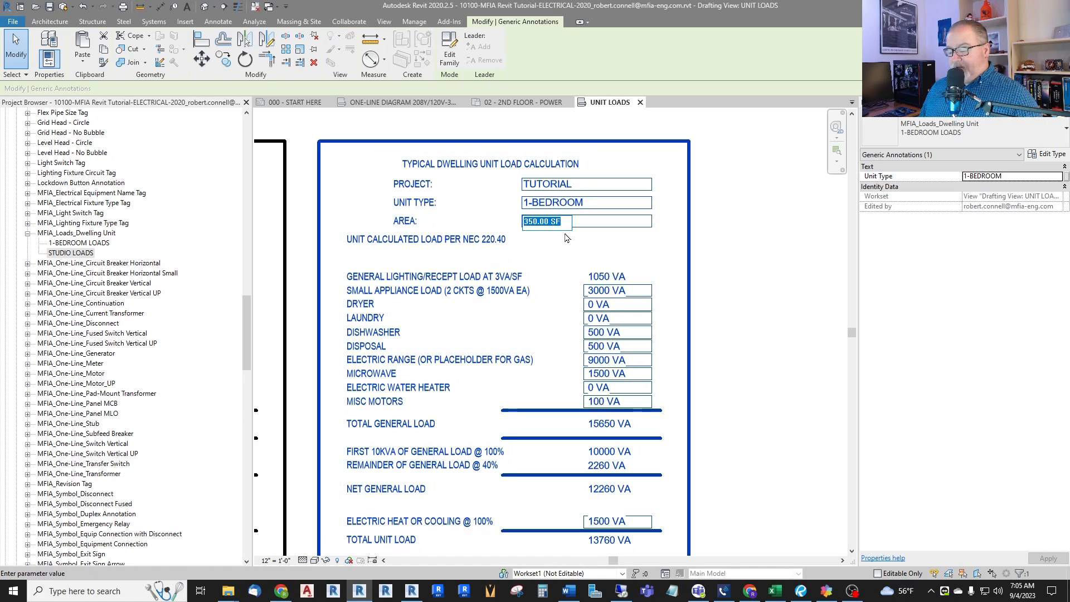
pyautogui.write('500')
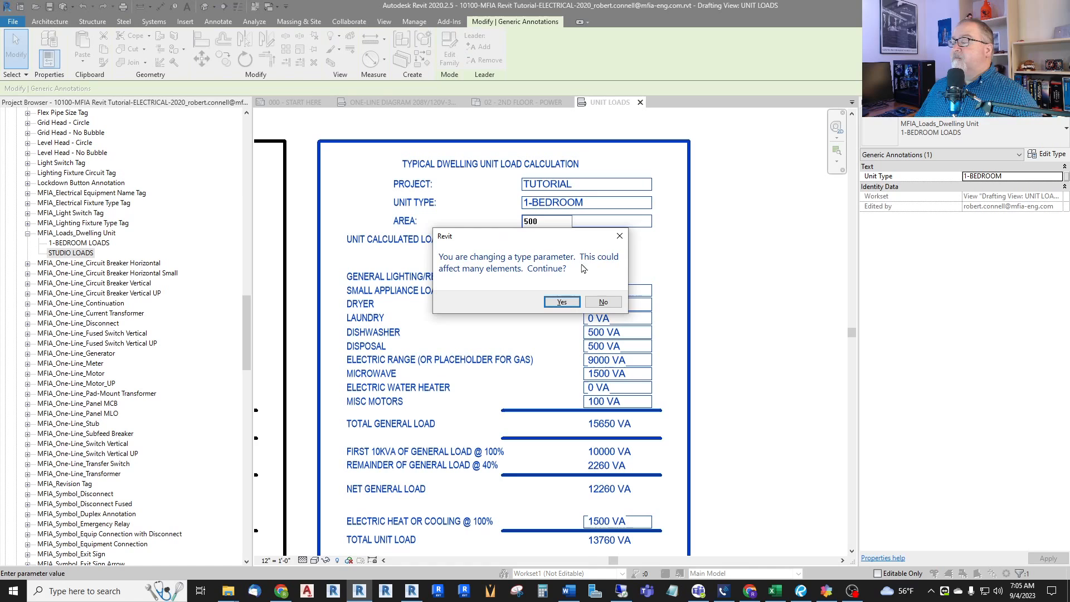
pyautogui.click(561, 302)
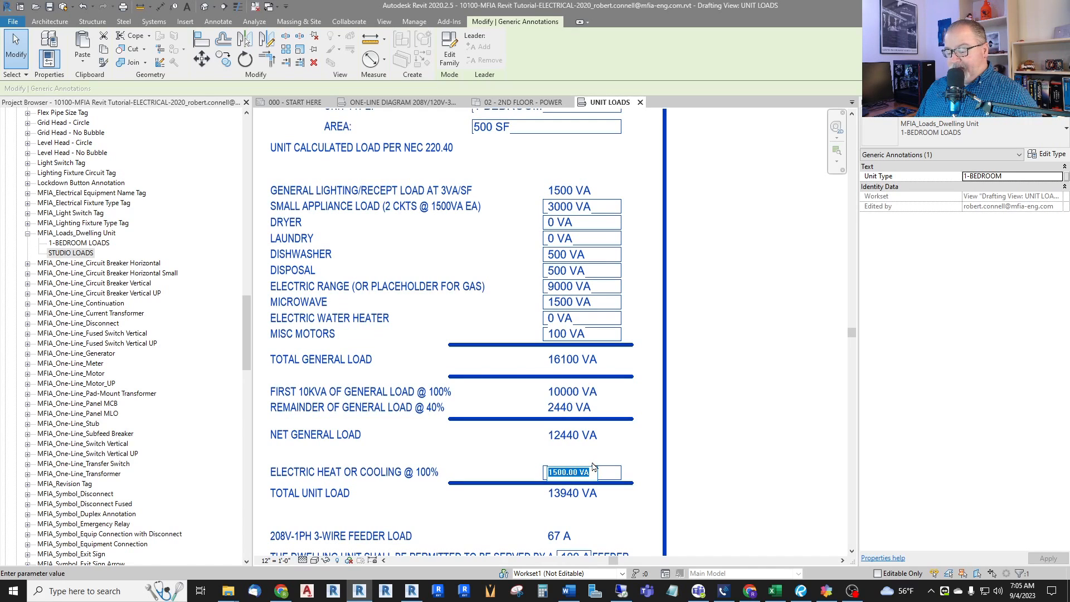
pyautogui.write('4500')
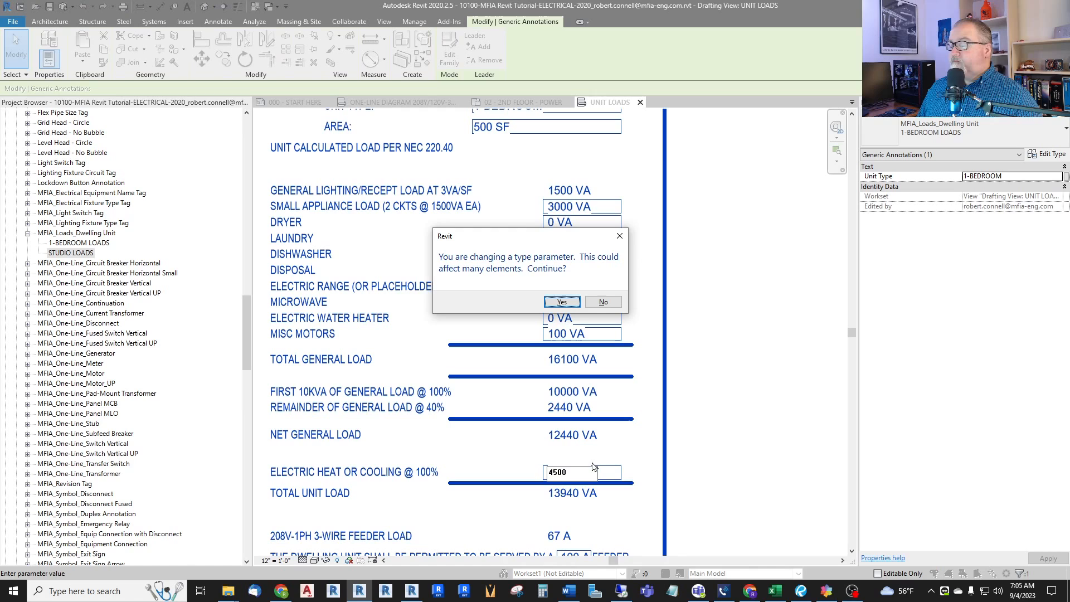
pyautogui.click(561, 302)
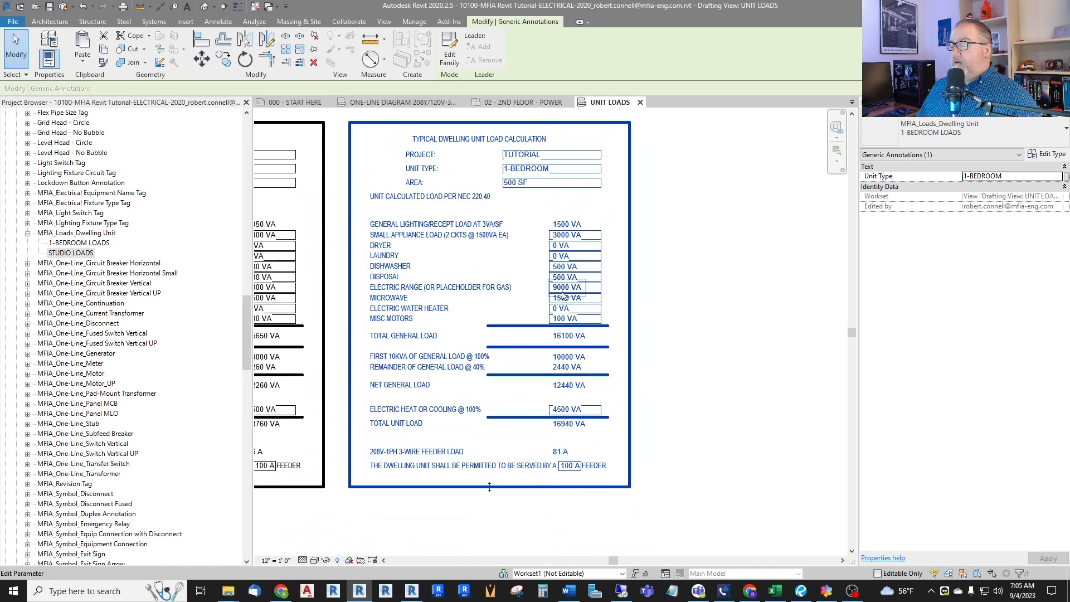